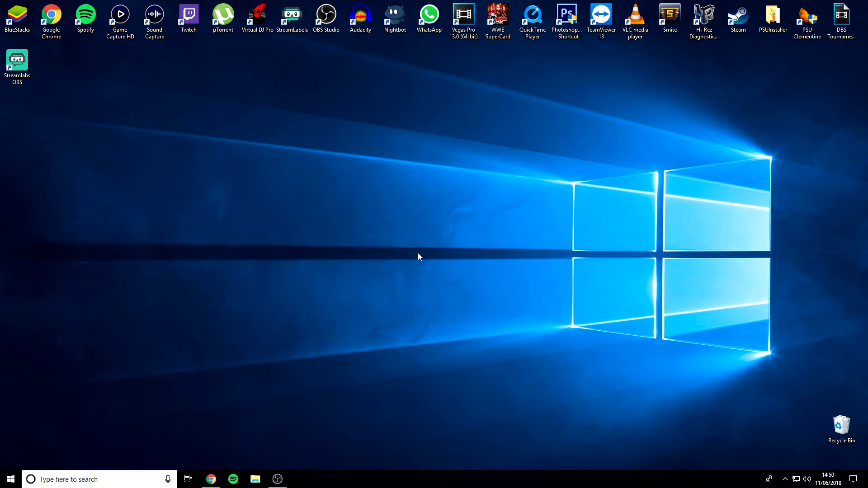
mouse_move(297, 116)
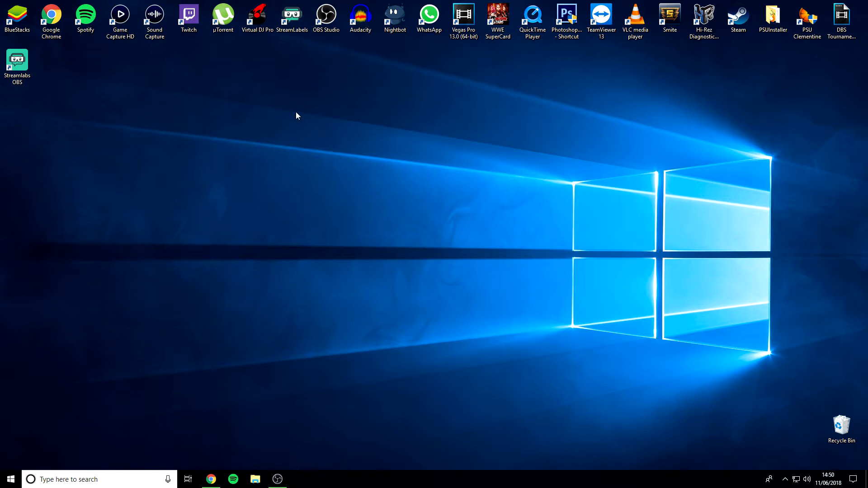
mouse_move(444, 204)
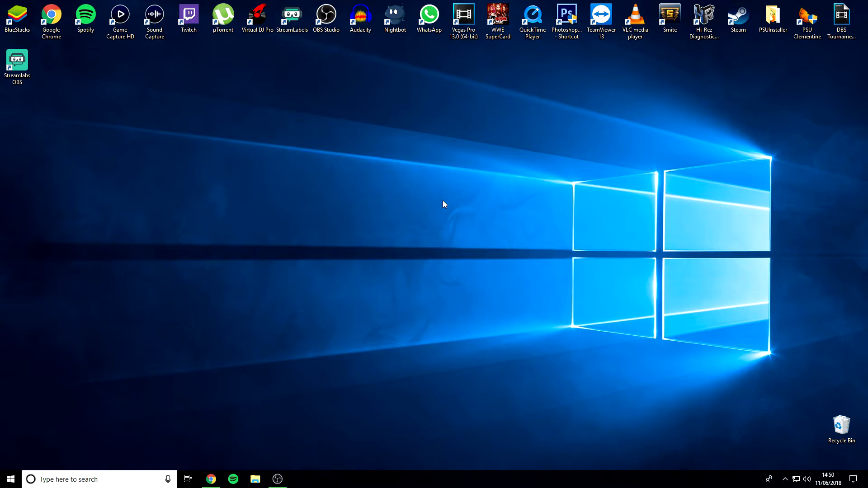
mouse_move(478, 172)
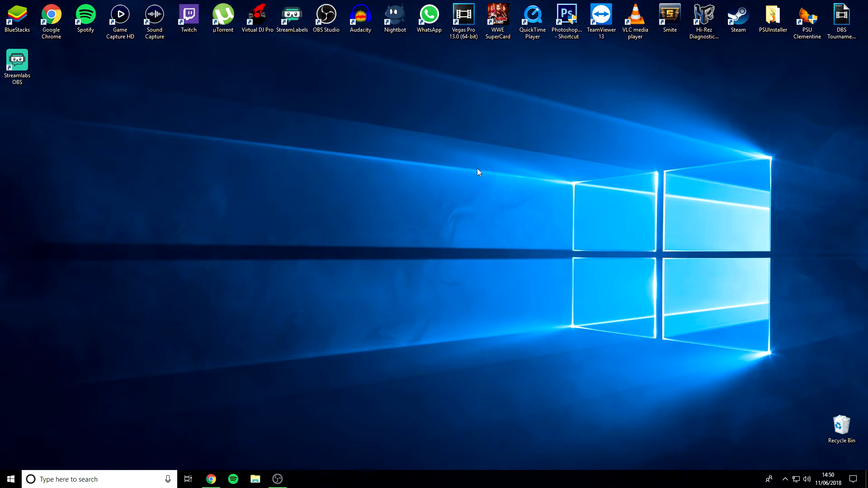
mouse_move(412, 92)
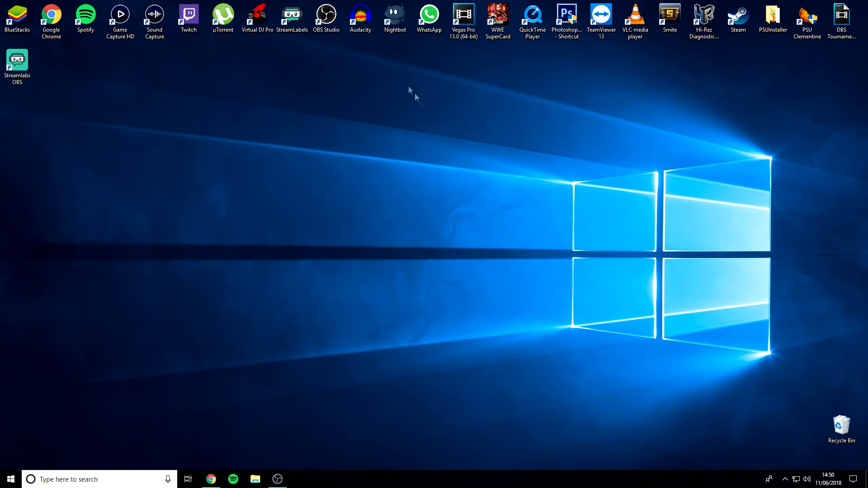
mouse_move(678, 147)
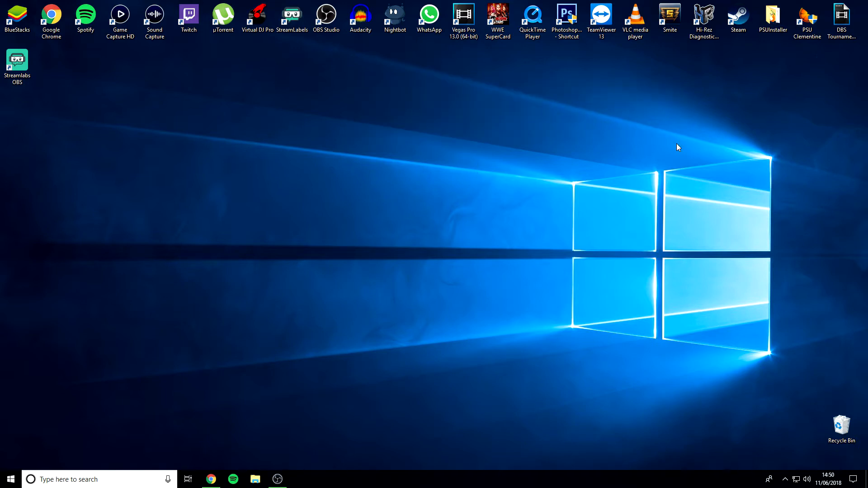
mouse_move(286, 345)
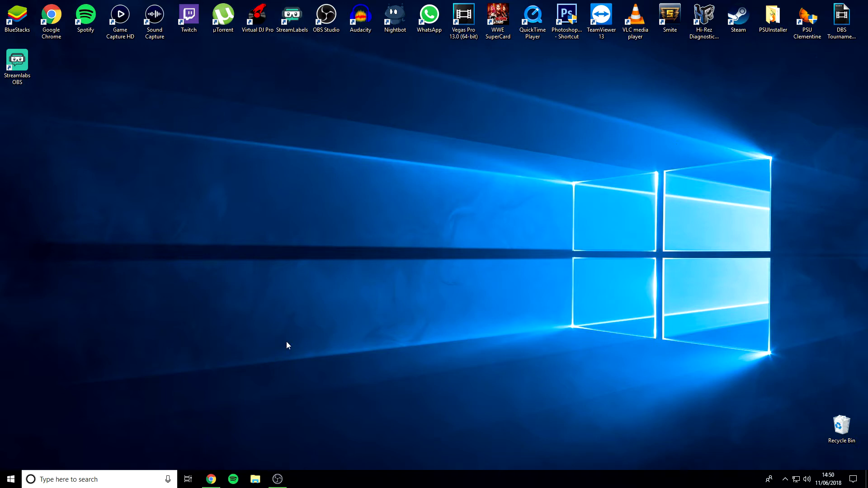
mouse_move(315, 314)
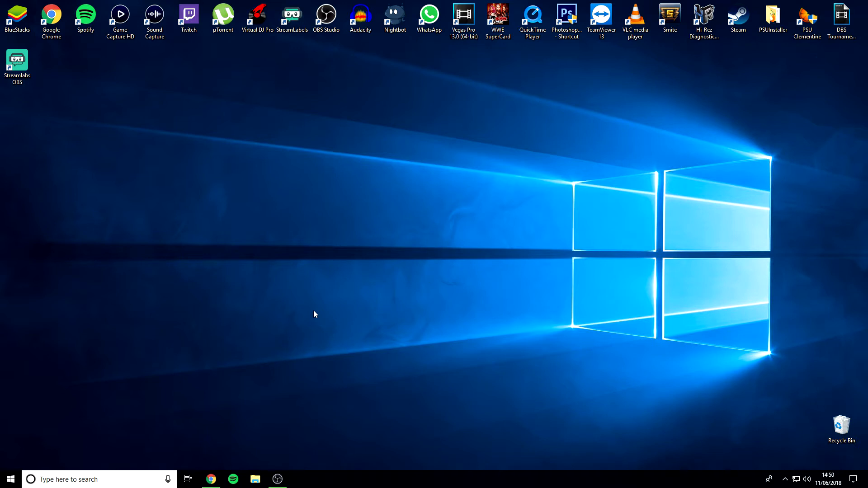
mouse_move(218, 466)
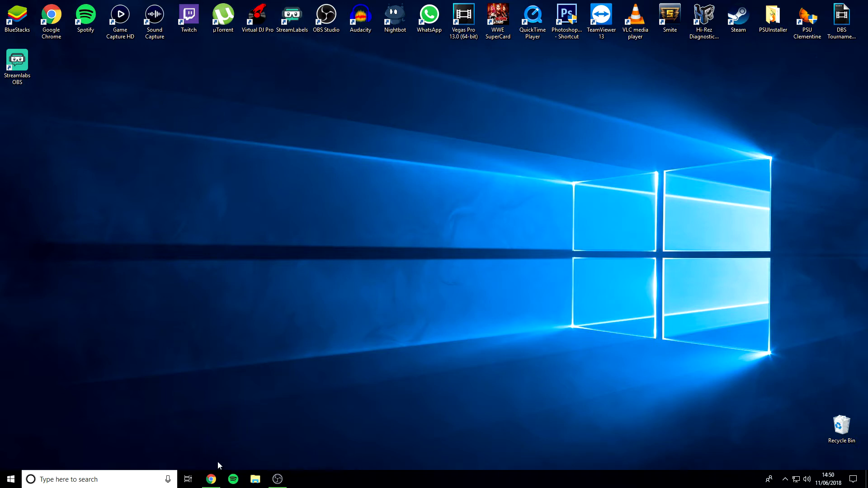
mouse_move(277, 318)
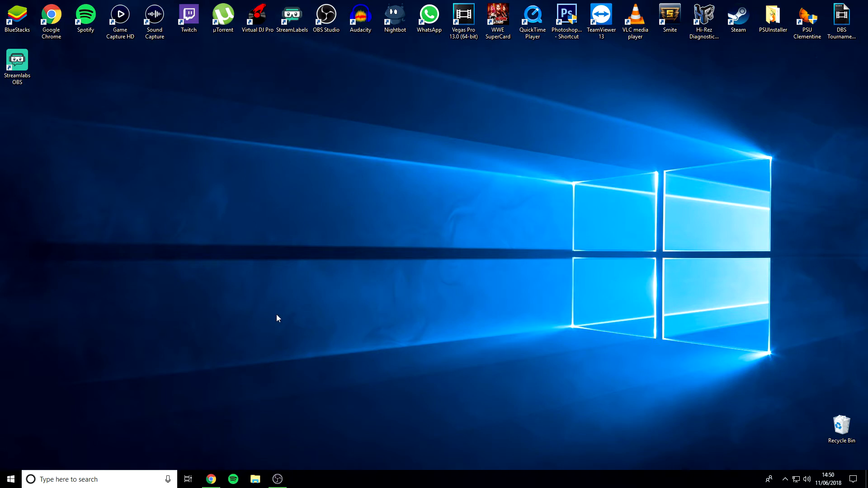
mouse_move(457, 140)
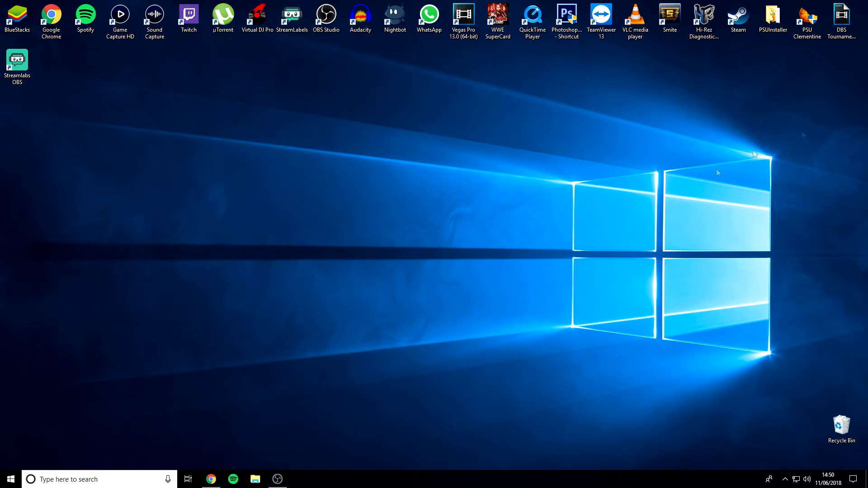
mouse_move(388, 147)
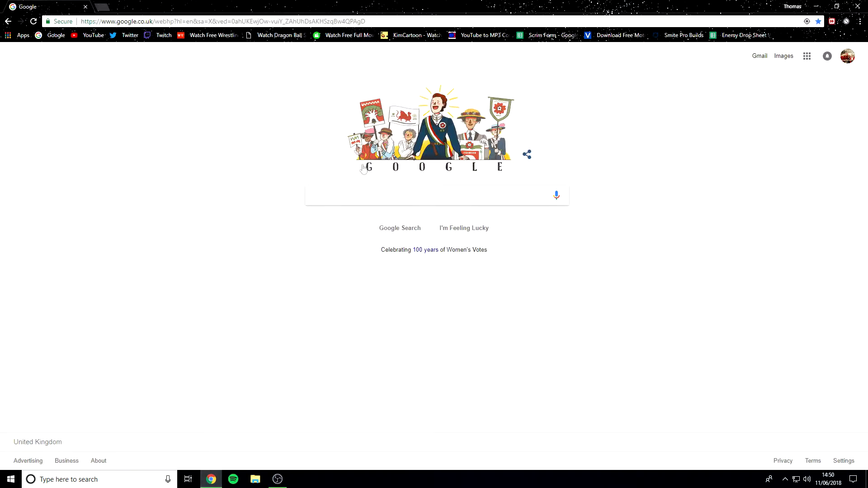
mouse_move(334, 201)
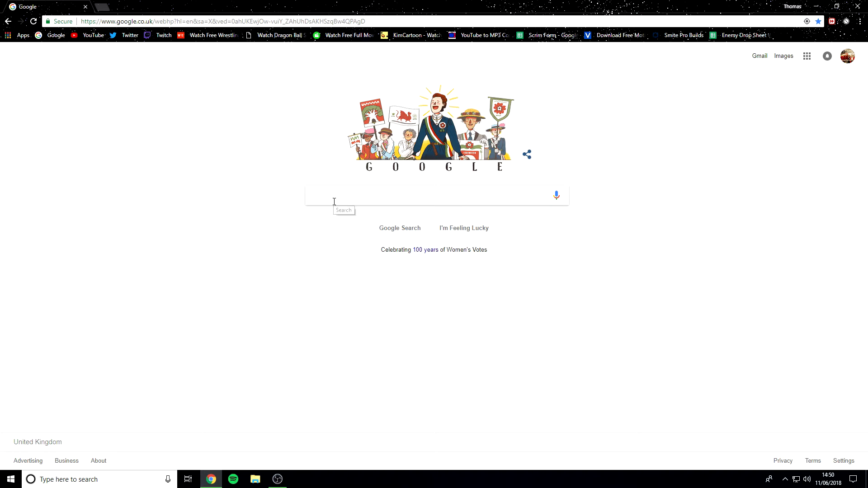
Step: Search Google for 'psu clementine' by choosing the suggestion after typing 'psu clem'
text(psu)
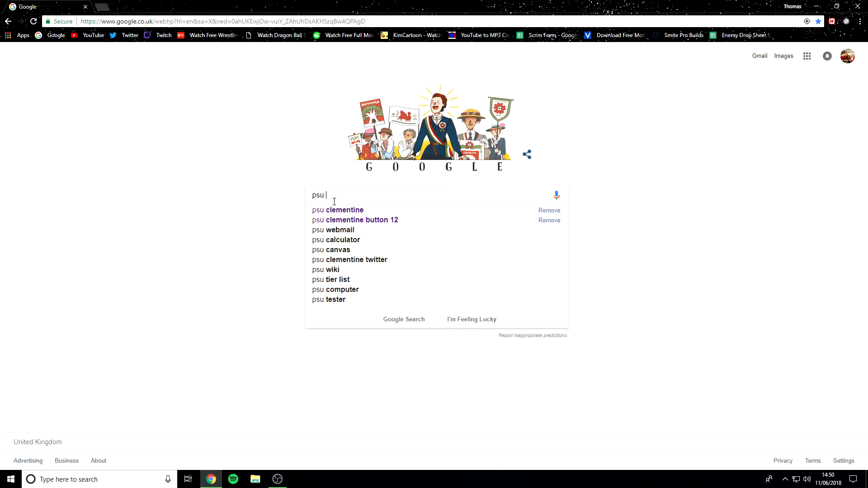
text(clem)
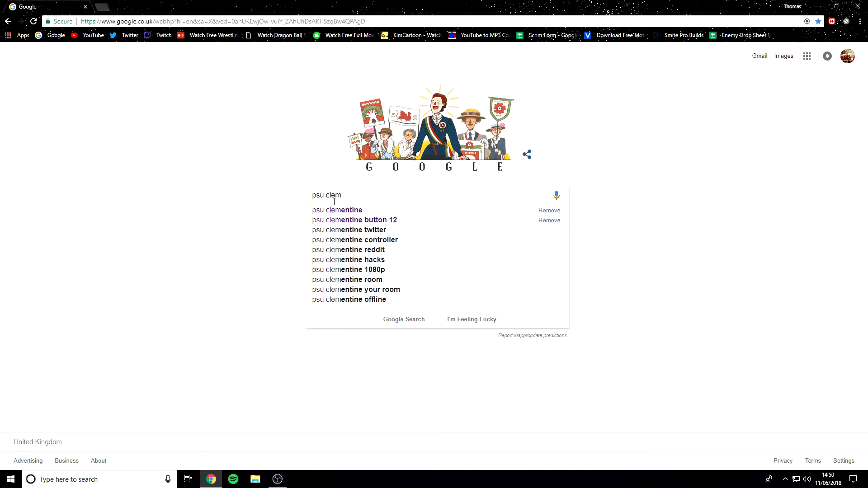
click(336, 210)
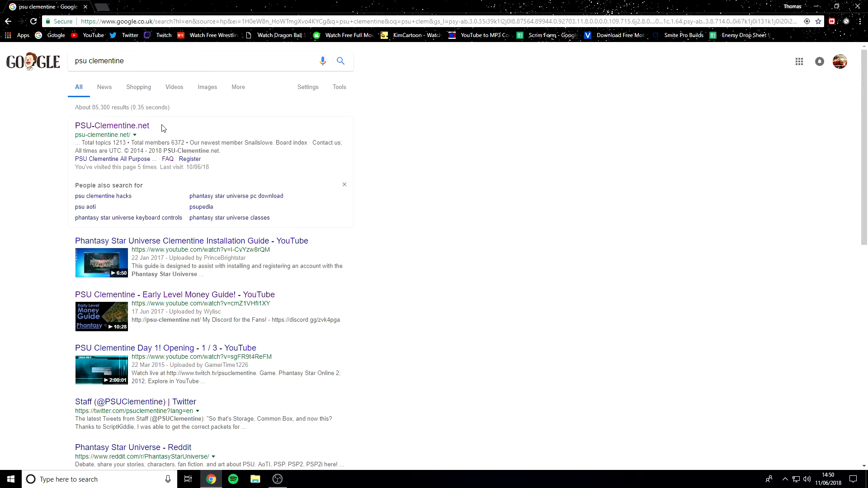
Step: Open the PSU-Clementine.net result and go to the forum's How to play section
click(112, 125)
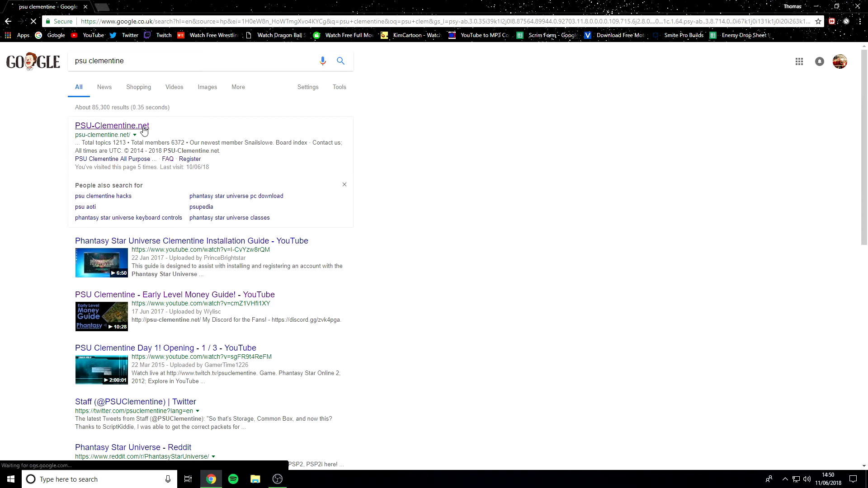
click(112, 126)
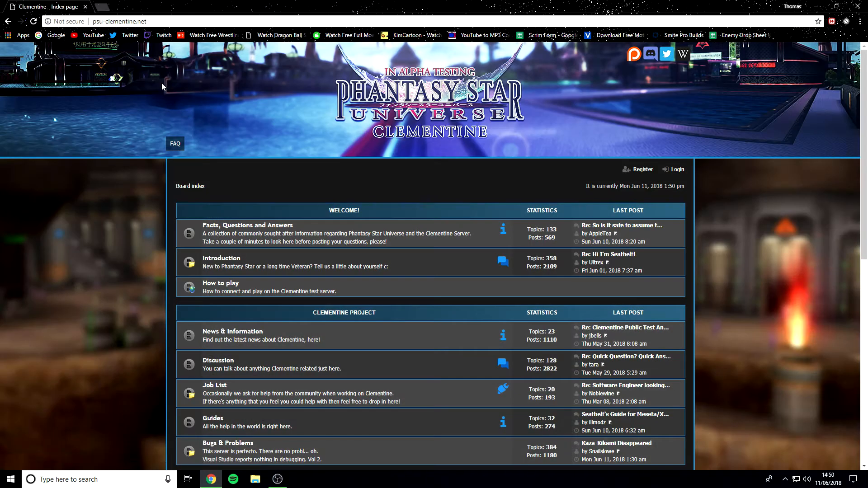
mouse_move(392, 277)
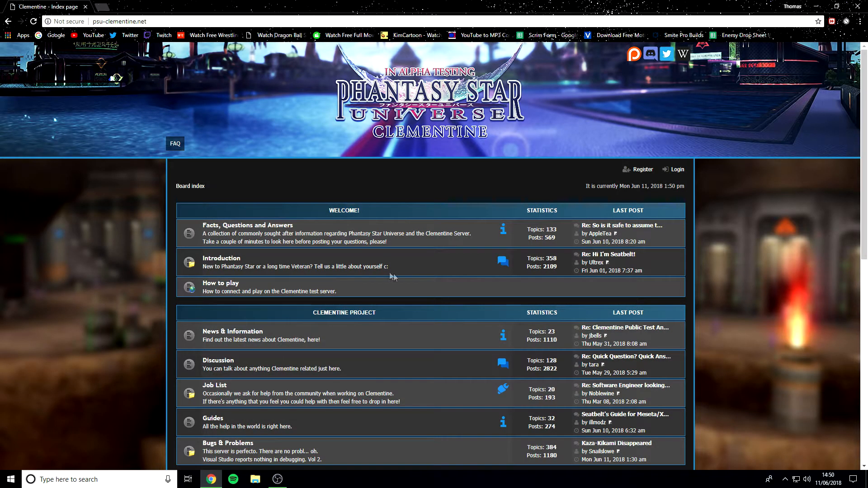
mouse_move(220, 284)
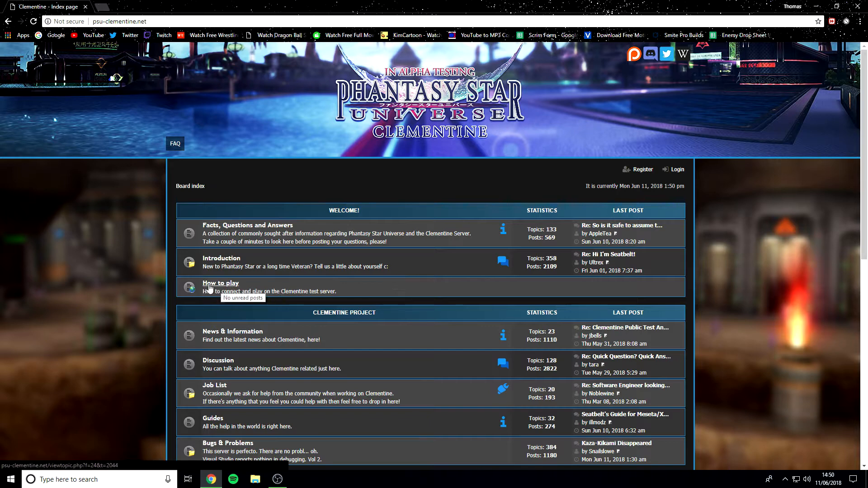
mouse_move(229, 291)
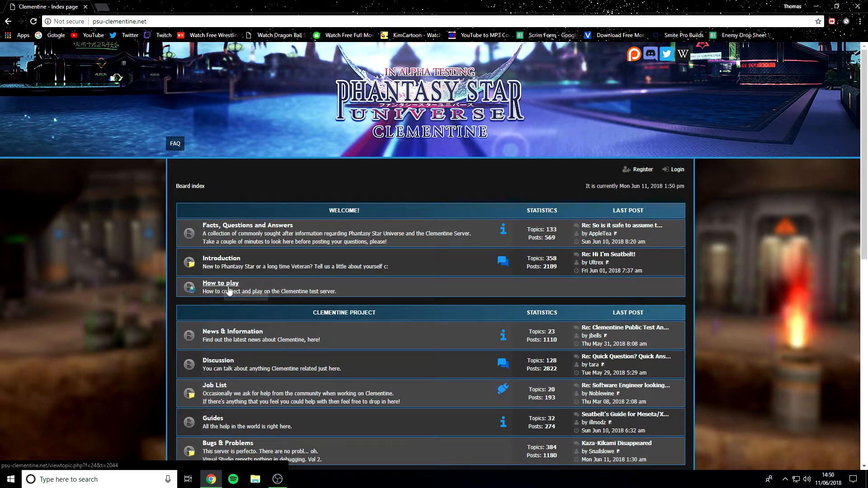
click(220, 283)
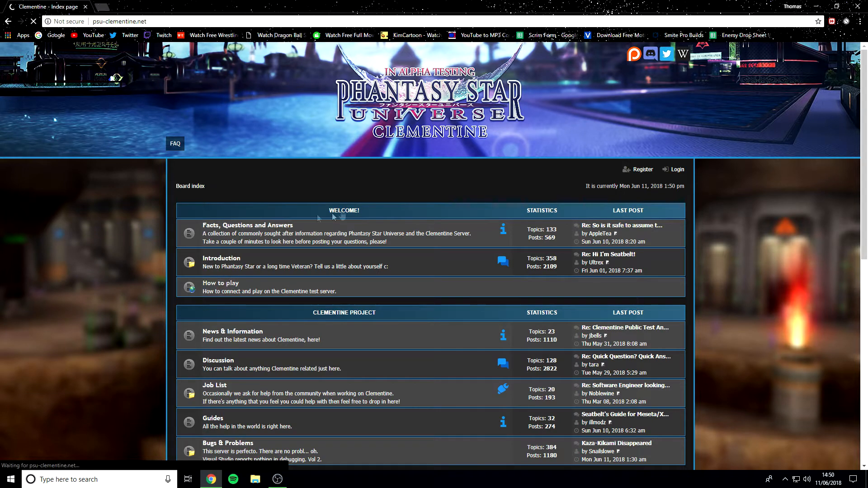
mouse_move(524, 198)
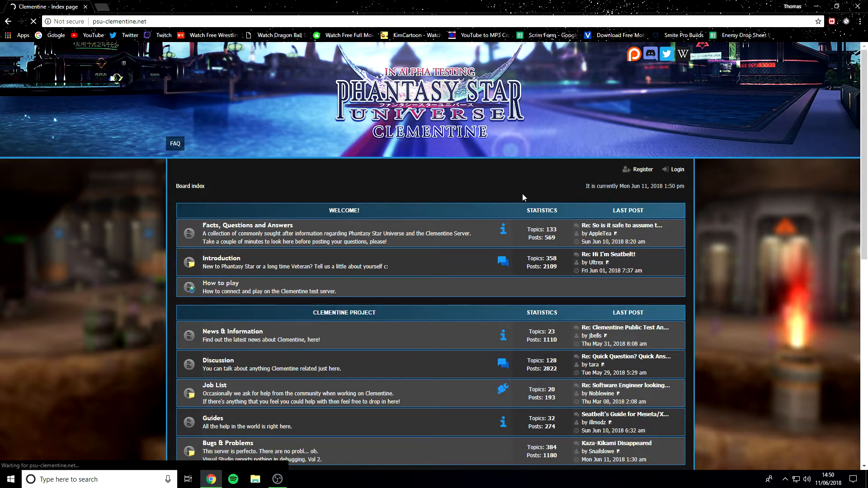
Step: Open the Clementine Public Test Announcement topic and look over Valen's Install guide
click(621, 327)
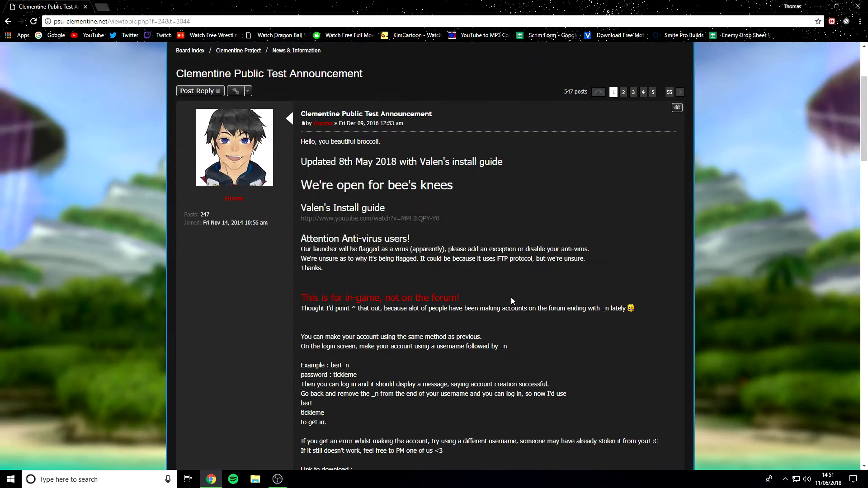
scroll(down, 3)
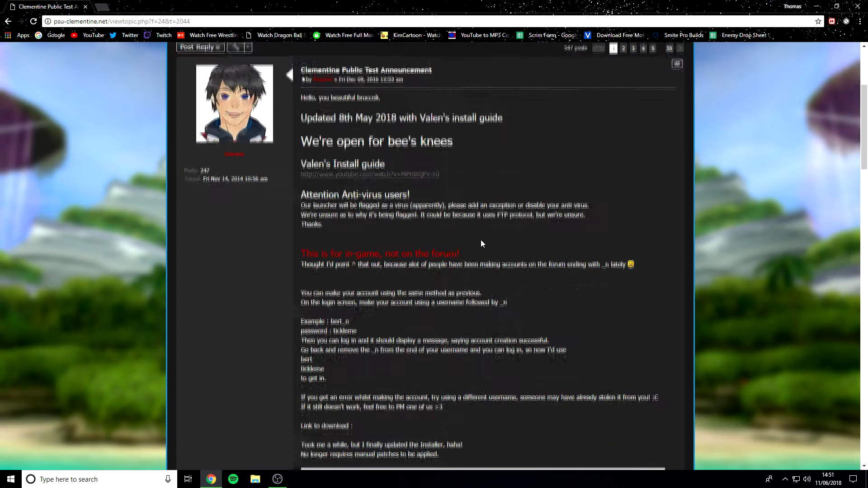
scroll(up, 3)
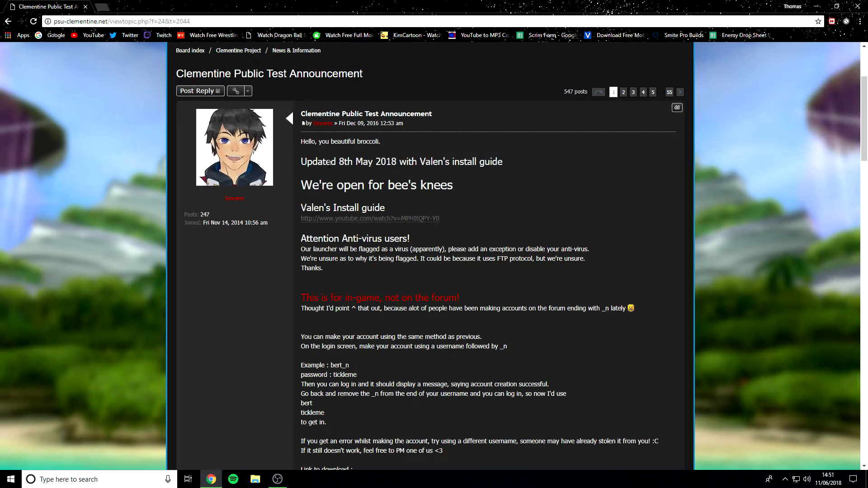
mouse_move(426, 197)
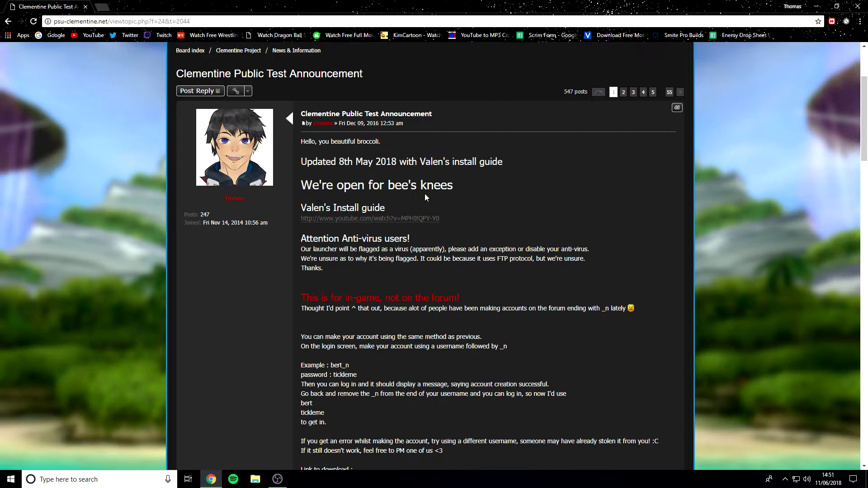
mouse_move(370, 364)
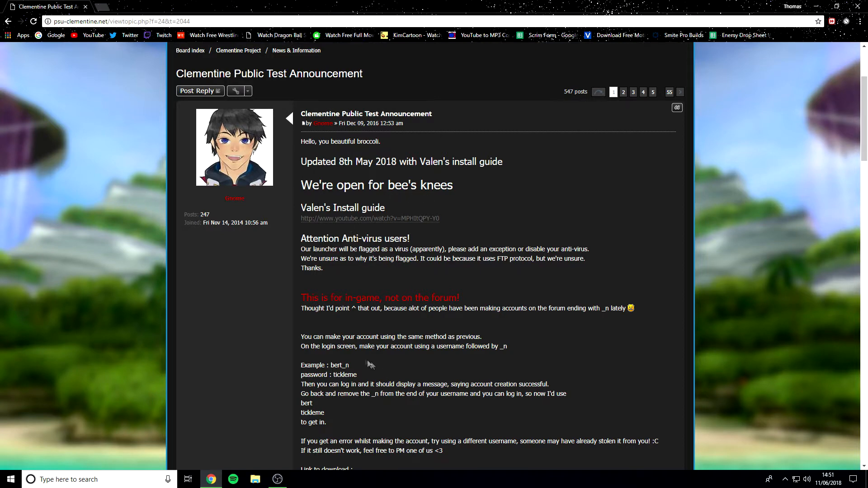
scroll(down, 3)
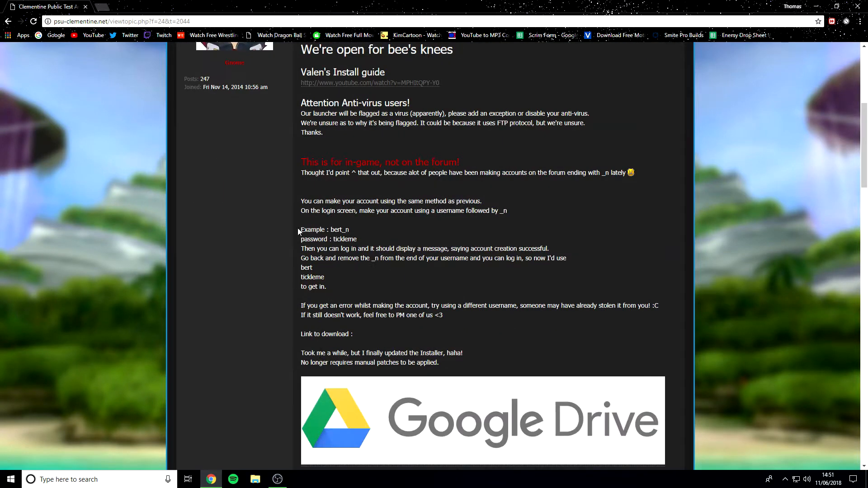
scroll(up, 3)
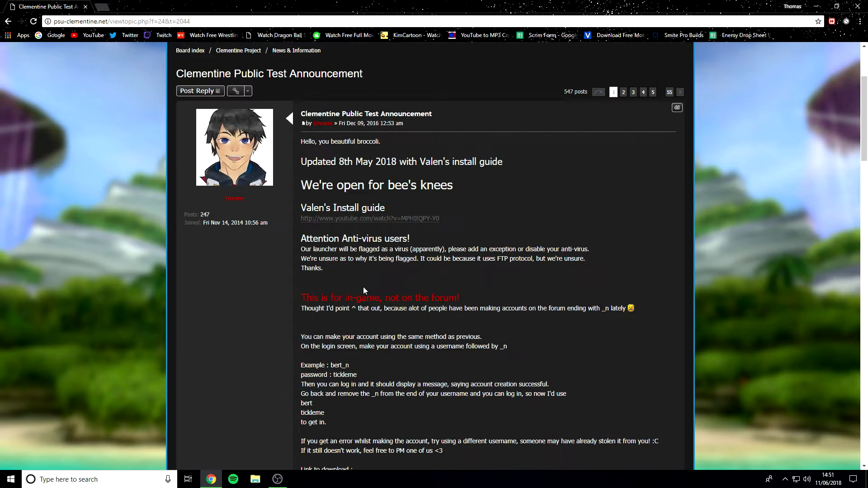
double_click(330, 207)
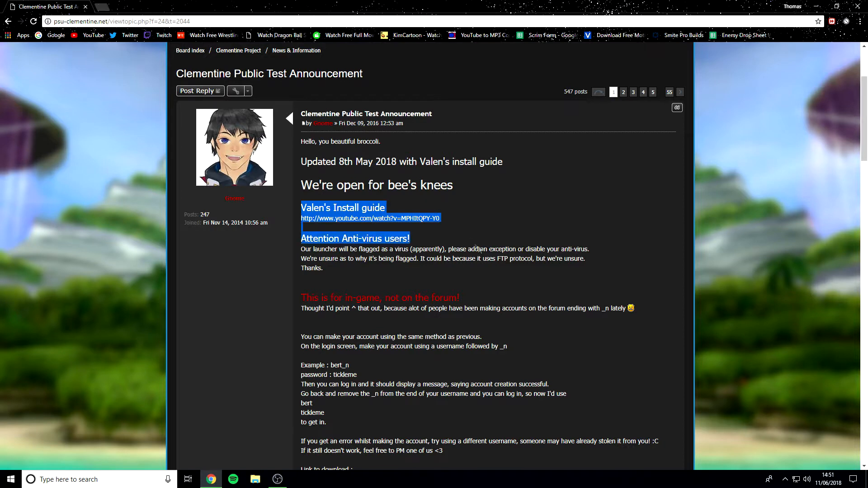
click(261, 208)
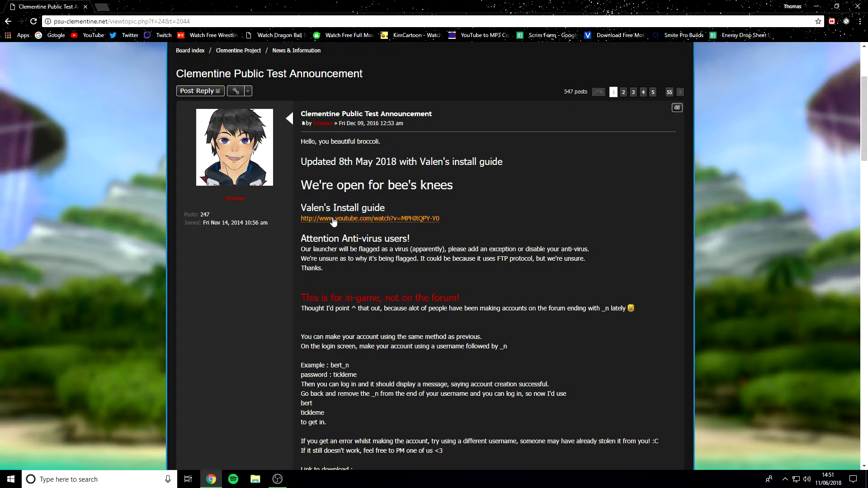
Step: Scroll down to the Google Drive download banner and follow it
scroll(down, 3)
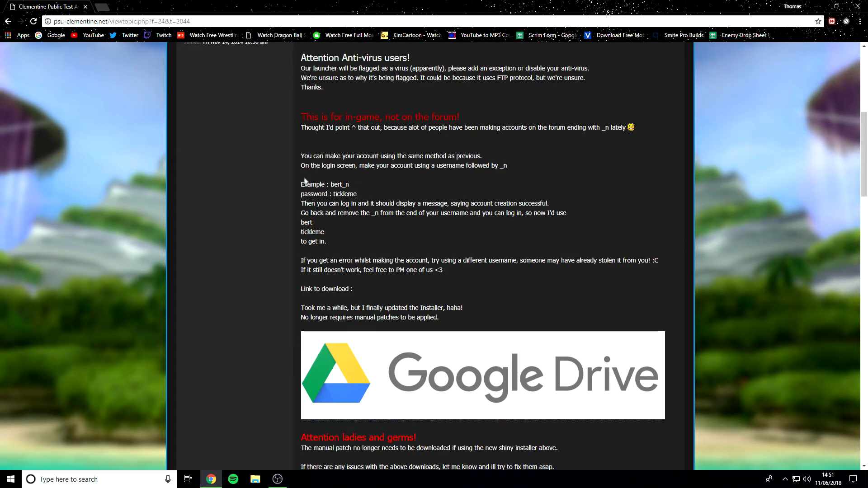
scroll(up, 3)
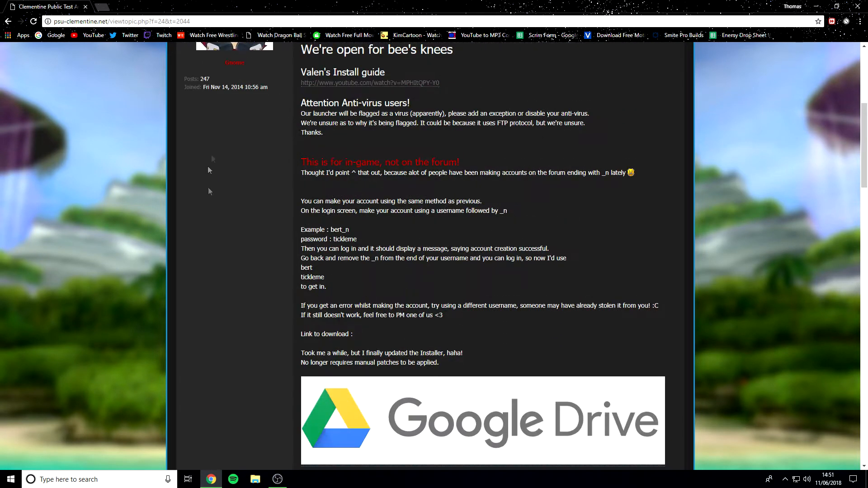
scroll(down, 3)
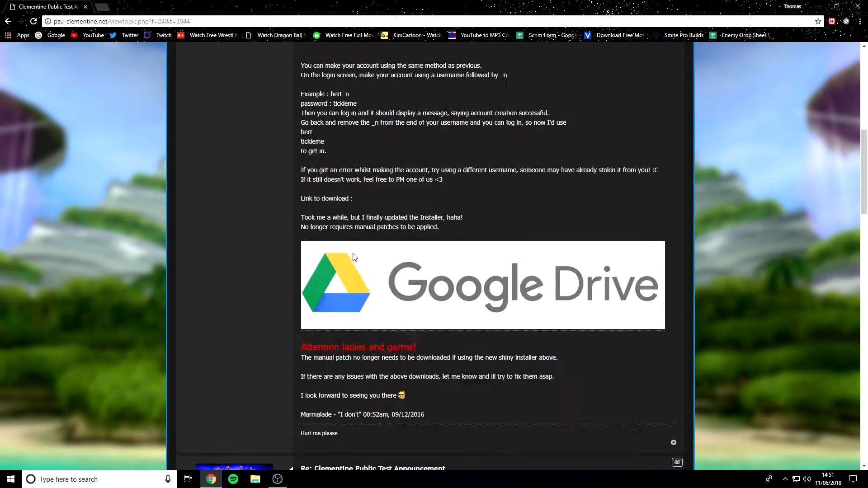
scroll(down, 3)
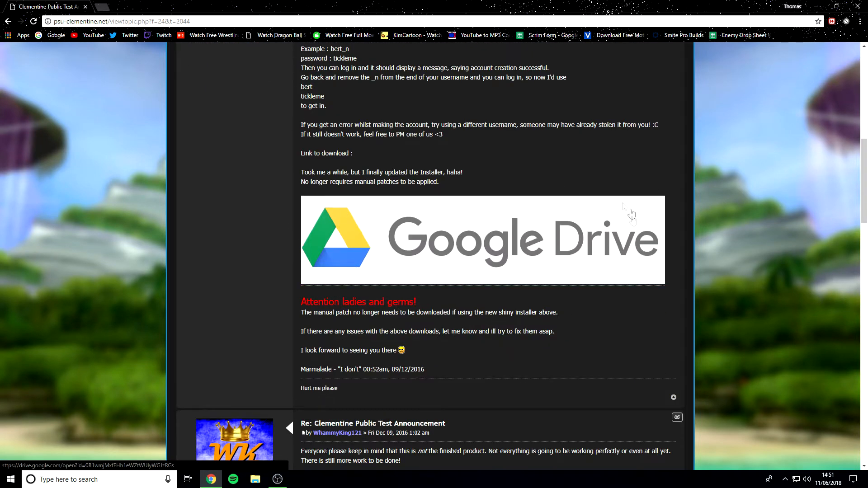
click(448, 249)
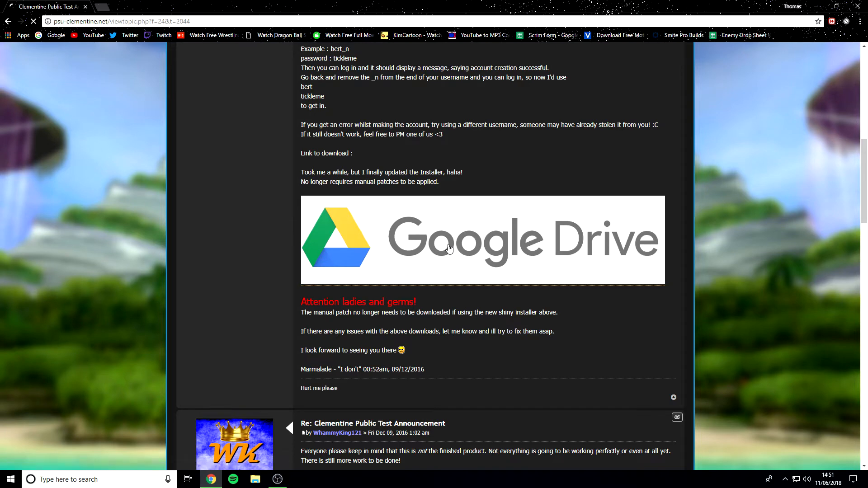
Step: Download PSUInstaller.7z from its Google Drive page despite the virus-scan warning
click(449, 248)
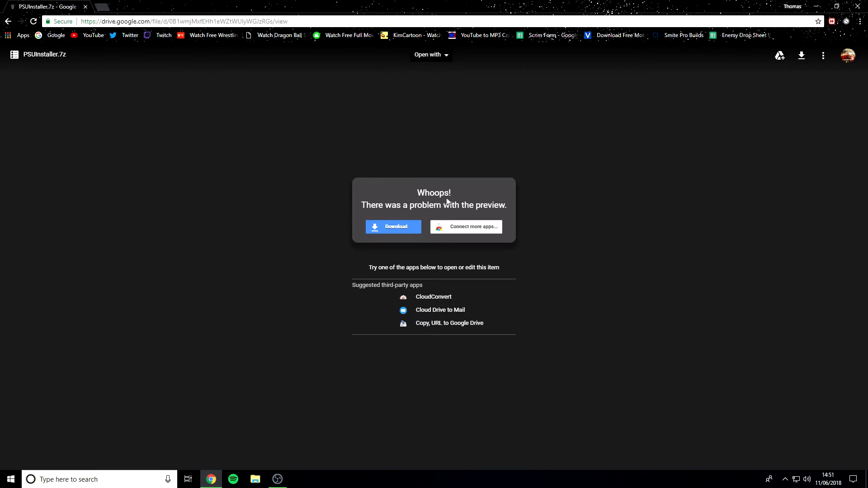
mouse_move(346, 165)
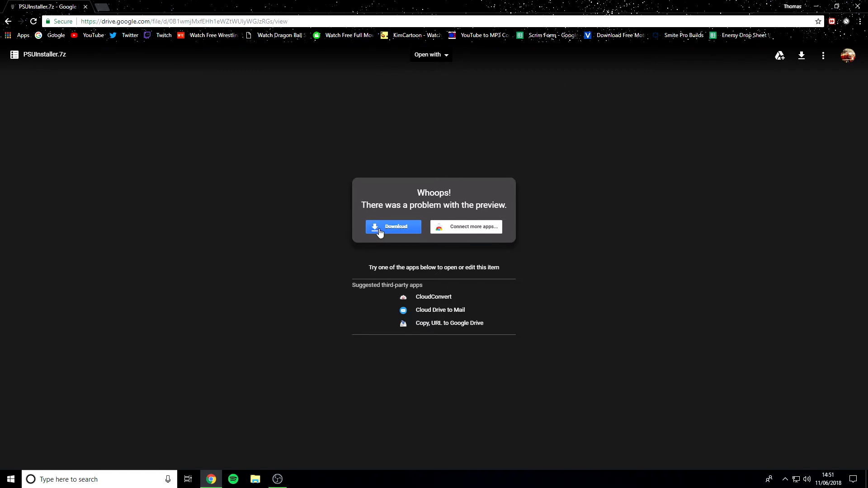
click(393, 227)
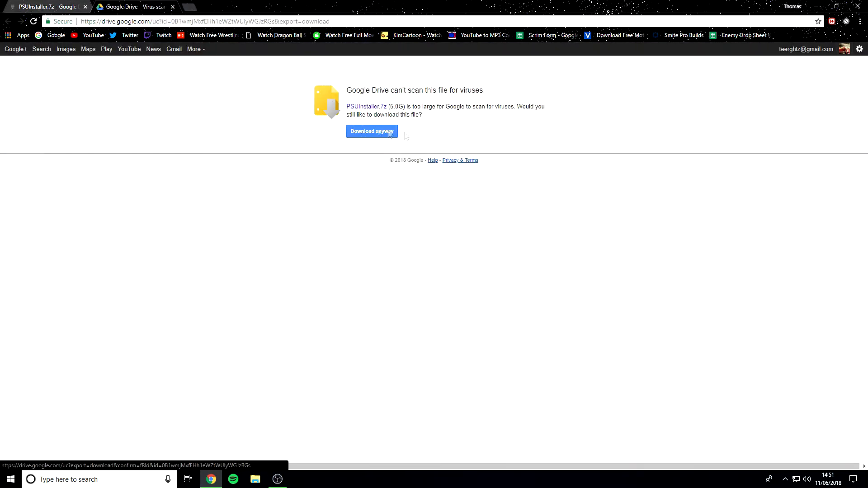
mouse_move(492, 67)
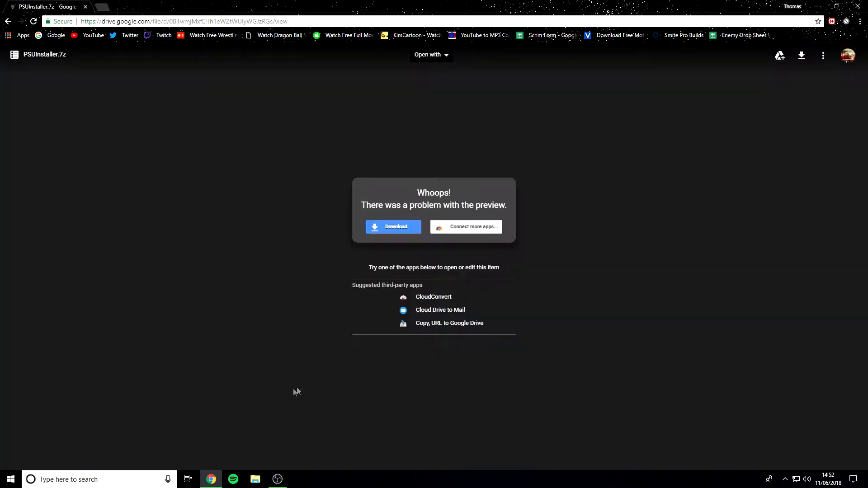
Step: Find the PSUInstaller archive in Downloads and extract it to the desktop
click(255, 479)
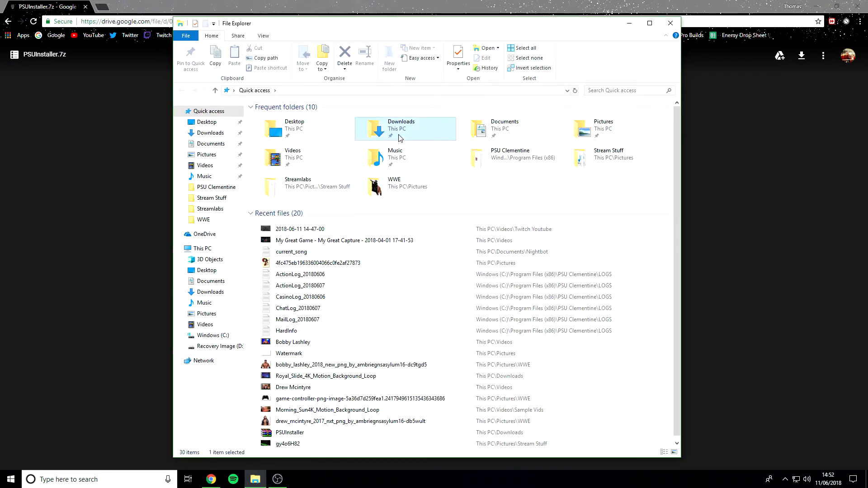
double_click(400, 128)
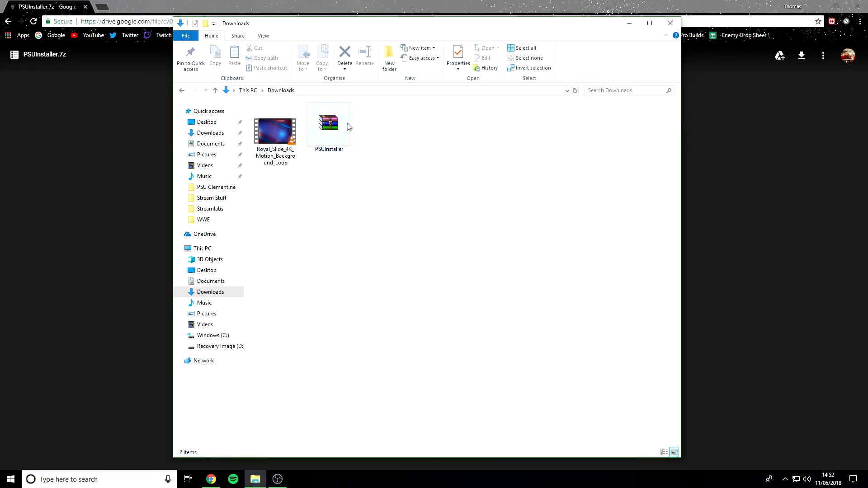
right_click(328, 123)
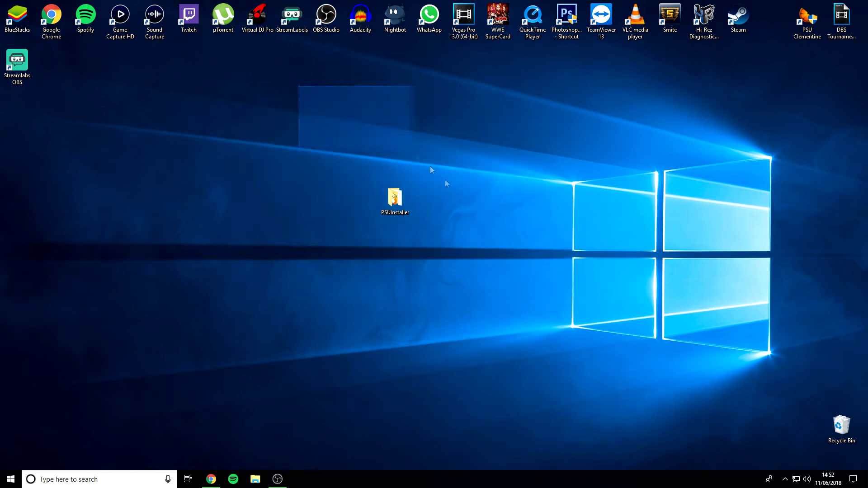
Step: Launch the PSUC-Installer application from the extracted PSUInstaller folder
double_click(395, 198)
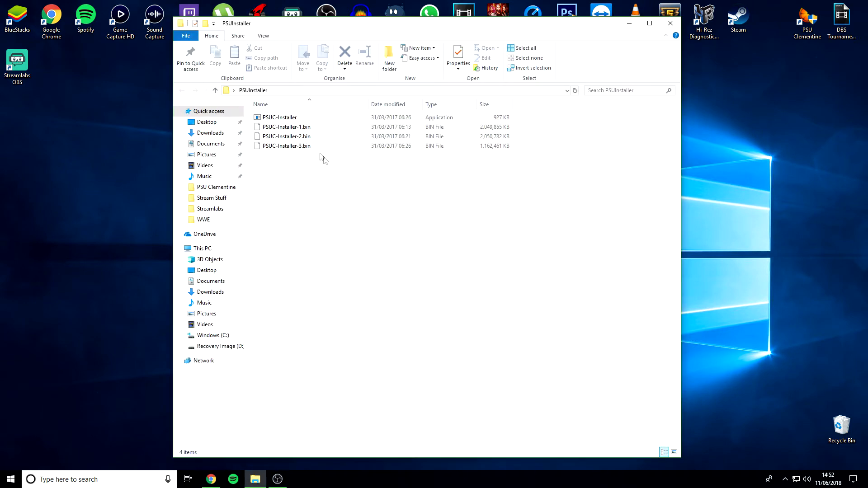
click(279, 116)
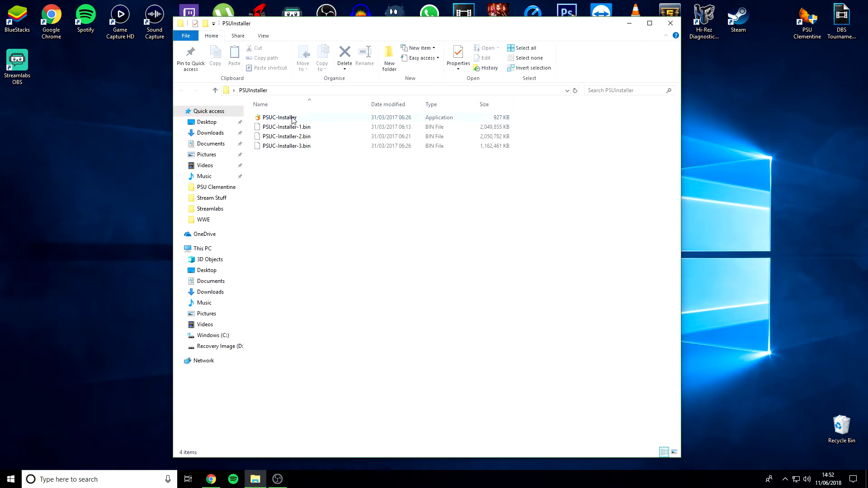
click(279, 117)
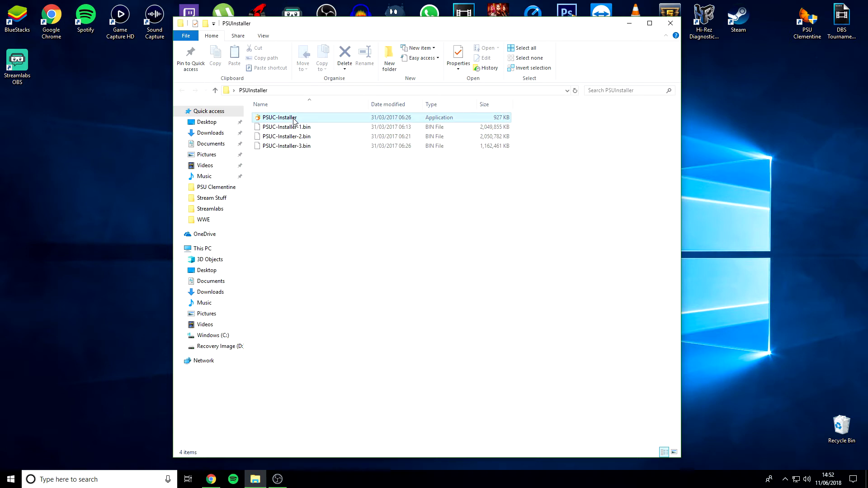
click(279, 117)
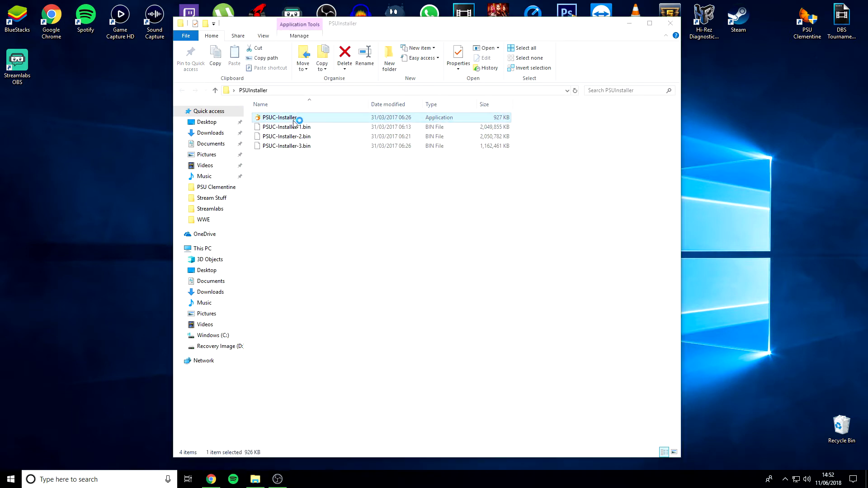
right_click(279, 118)
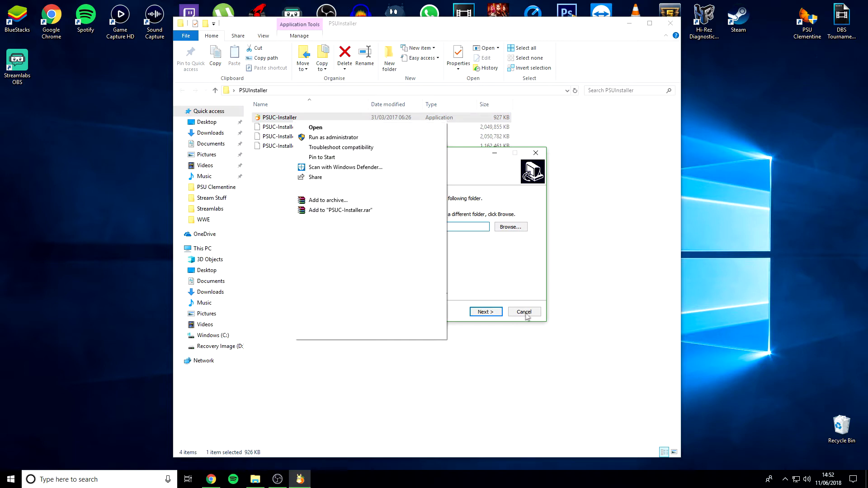
click(523, 312)
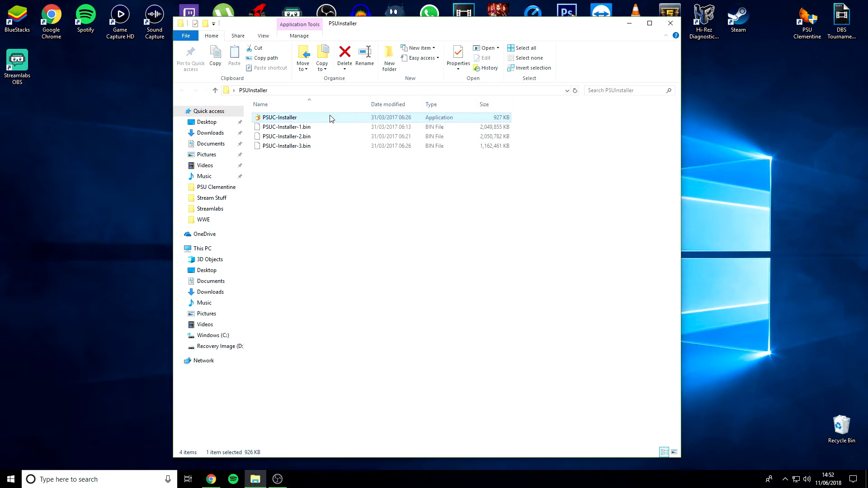
mouse_move(343, 136)
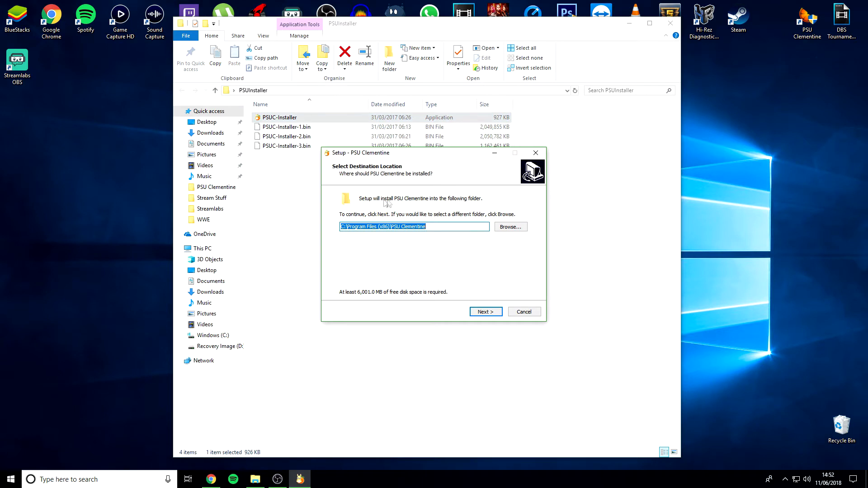
Step: Confirm the existing install folder on the Folder Exists prompt and finish setup
click(376, 226)
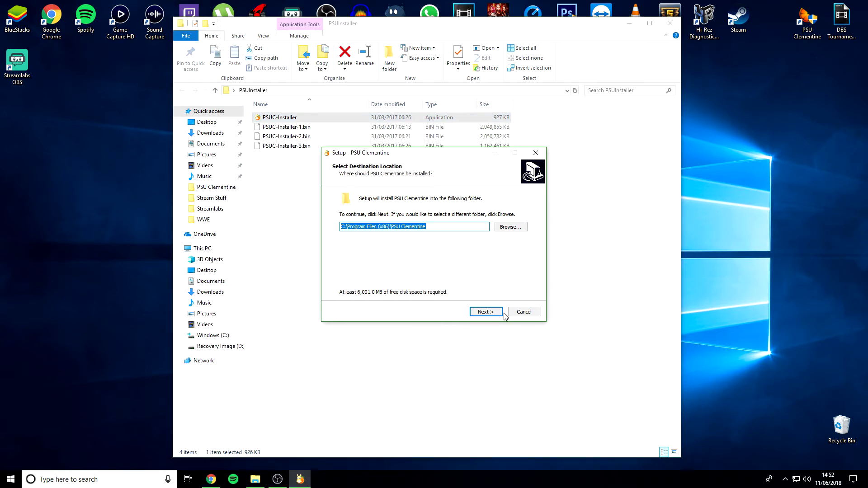
click(484, 312)
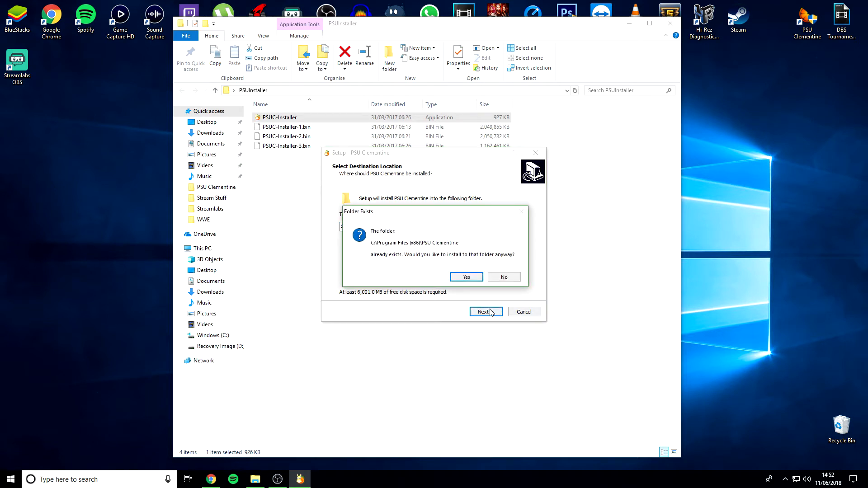
mouse_move(416, 260)
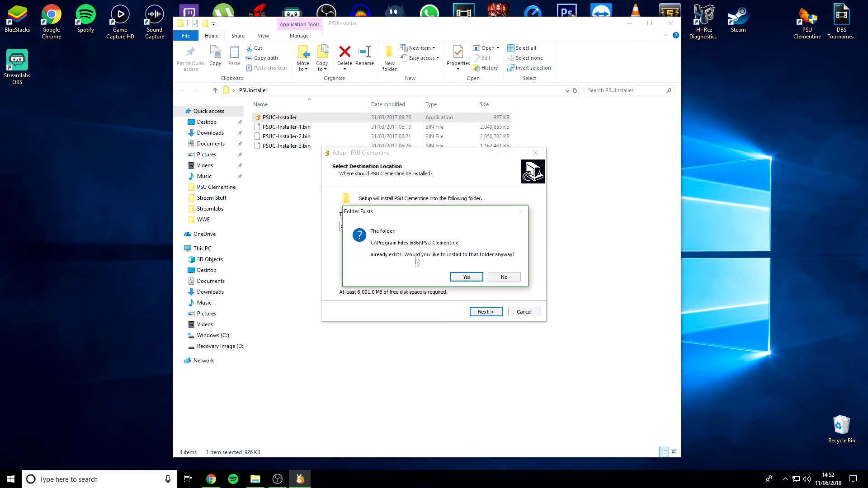
click(466, 277)
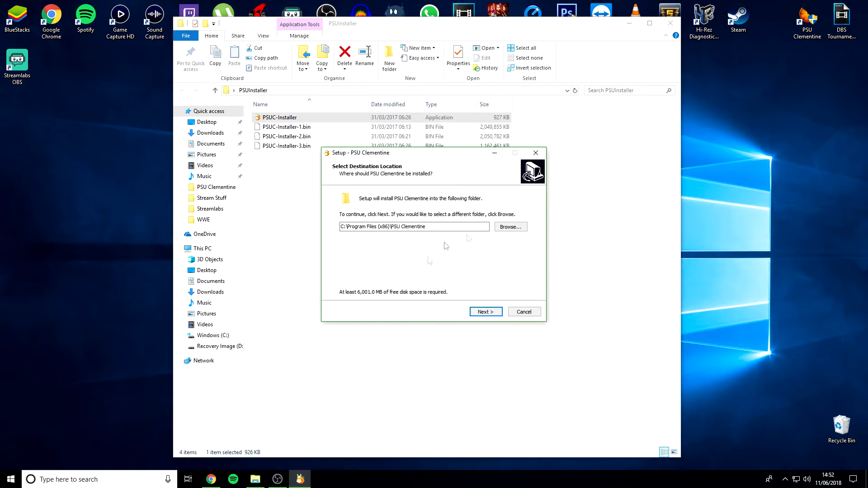
mouse_move(371, 160)
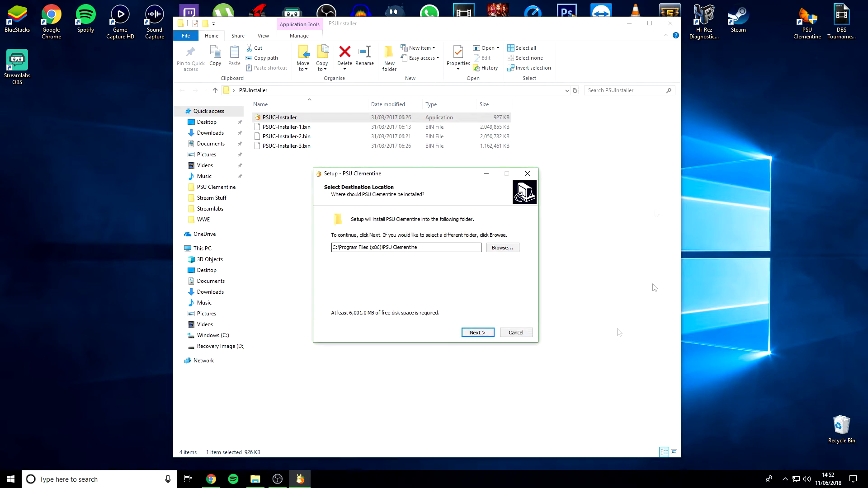
click(515, 333)
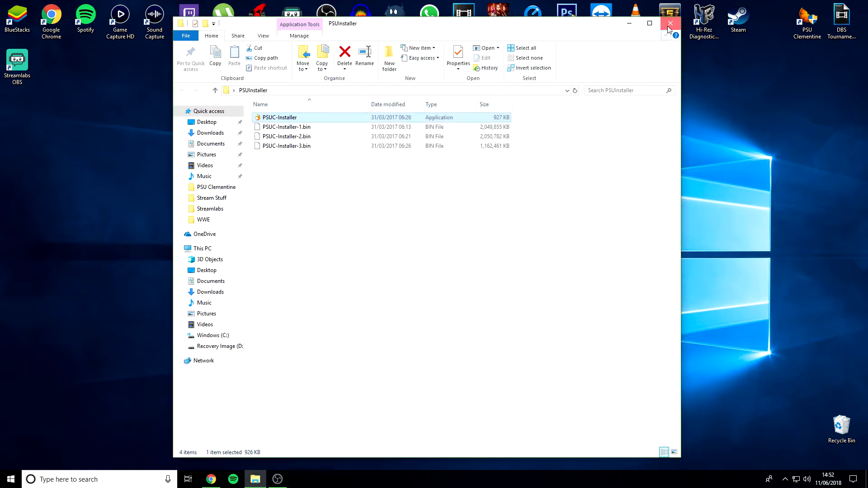
click(669, 24)
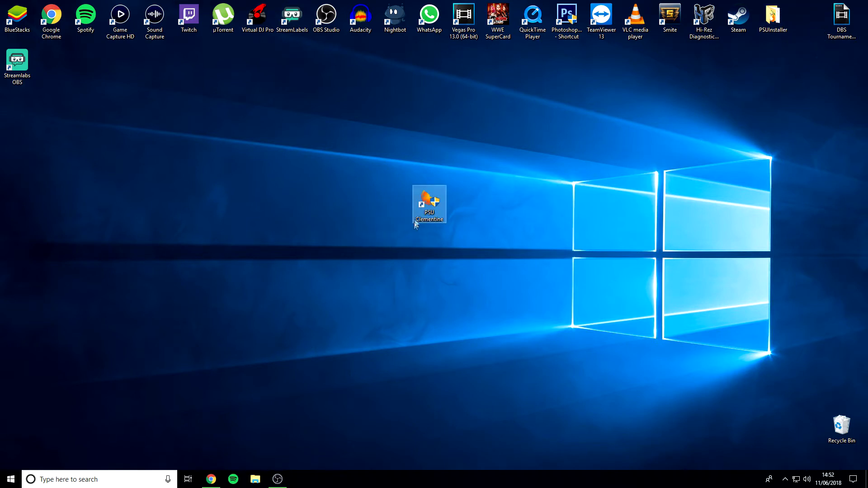
mouse_move(395, 205)
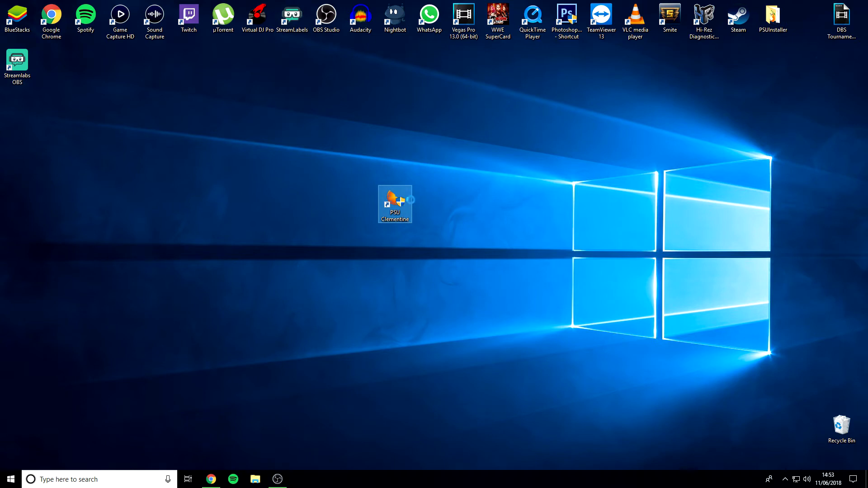
Step: Tick 'Run as administrator' in ClemLauncher's Compatibility properties and confirm with admin permission
right_click(395, 204)
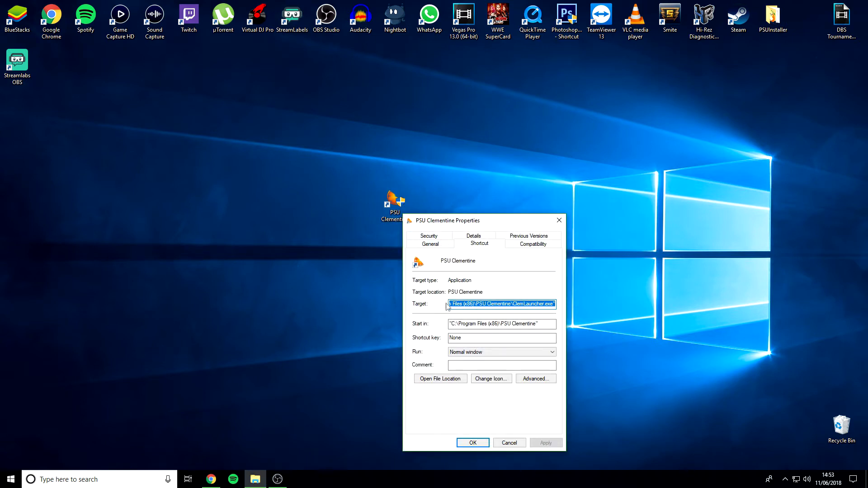
click(439, 379)
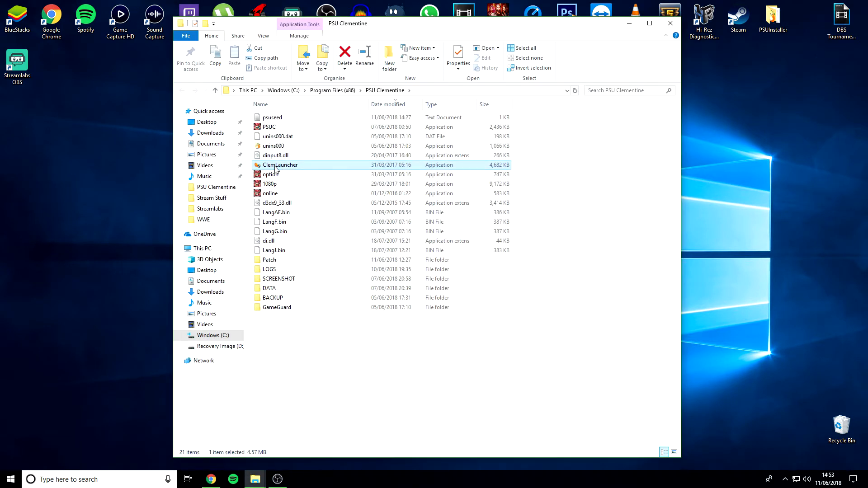
right_click(279, 165)
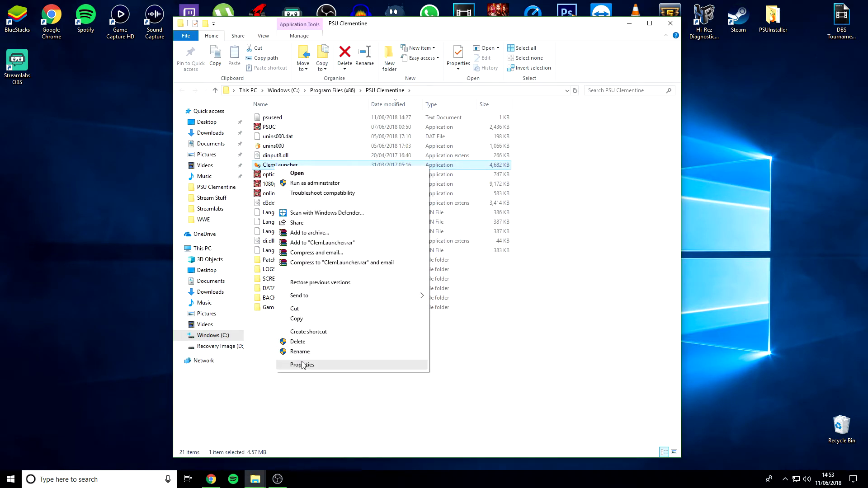
click(303, 364)
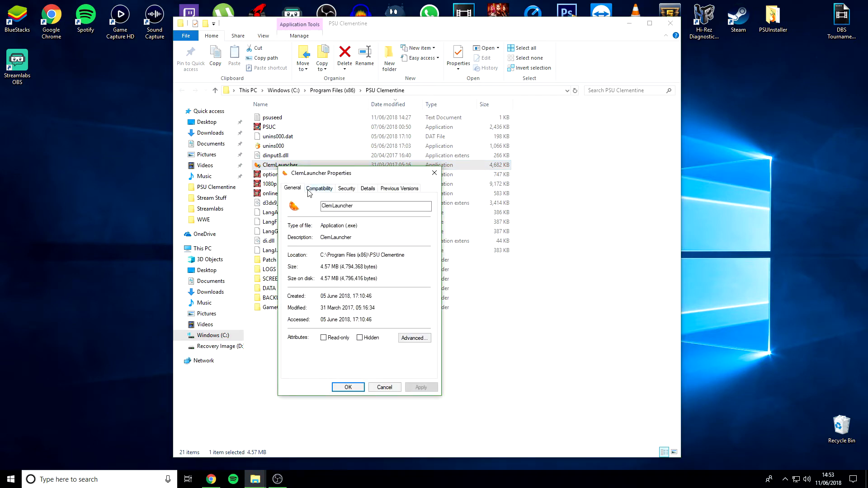
click(319, 188)
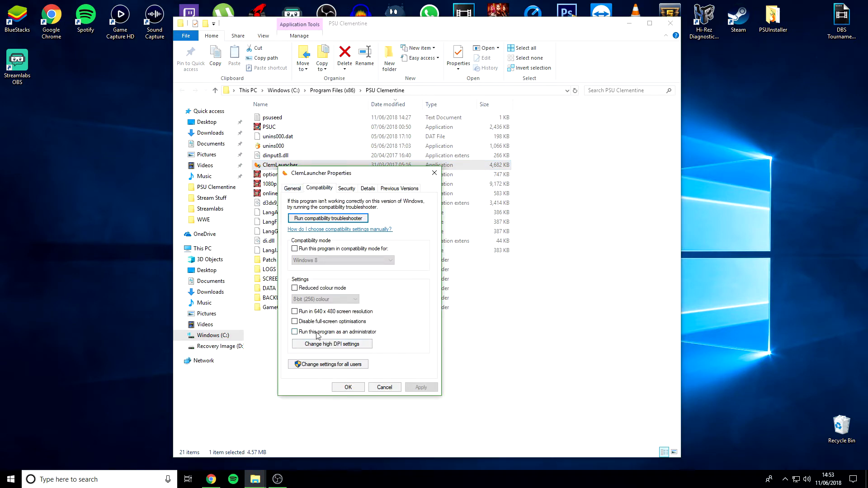
click(295, 331)
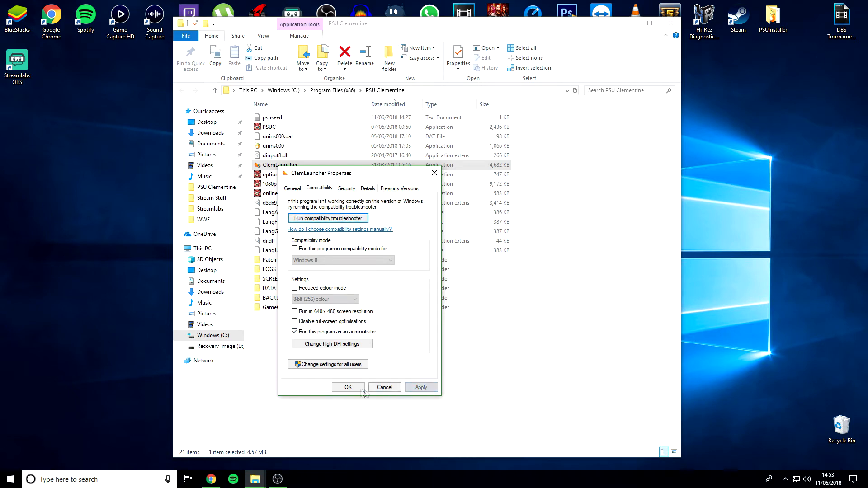
click(348, 387)
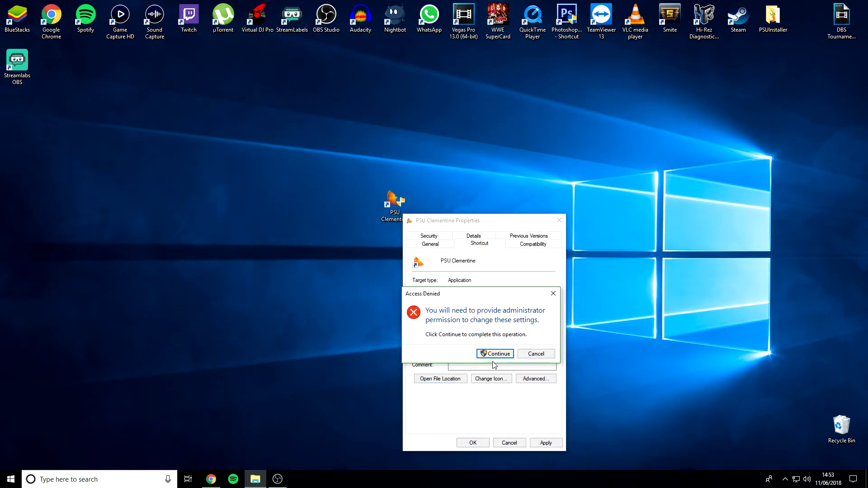
click(535, 354)
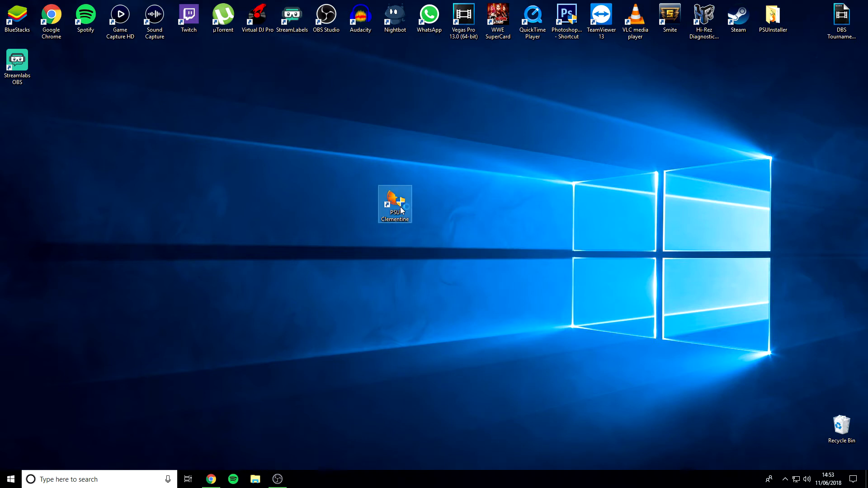
Step: Launch PSU Clementine from the desktop shortcut and scroll through the Clementine News
double_click(395, 204)
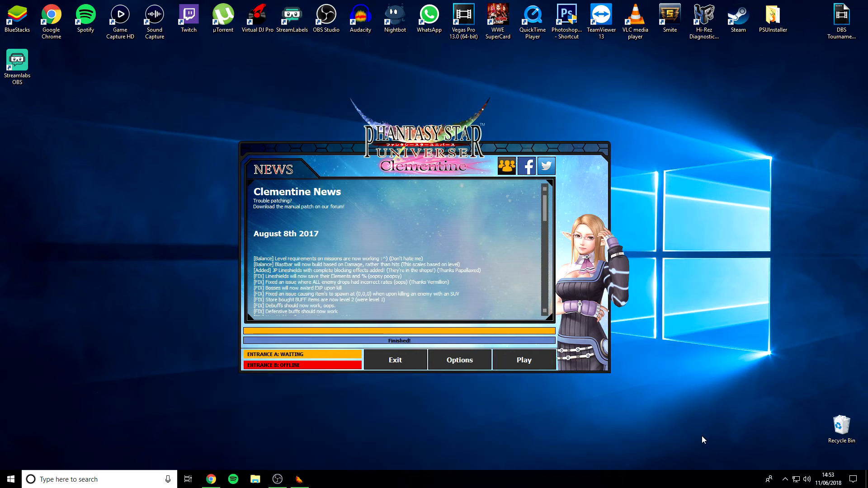
mouse_move(423, 201)
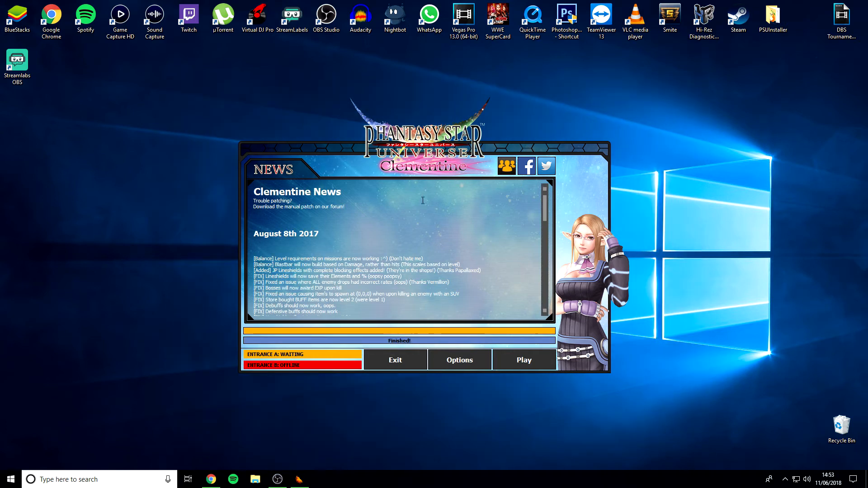
scroll(down, 3)
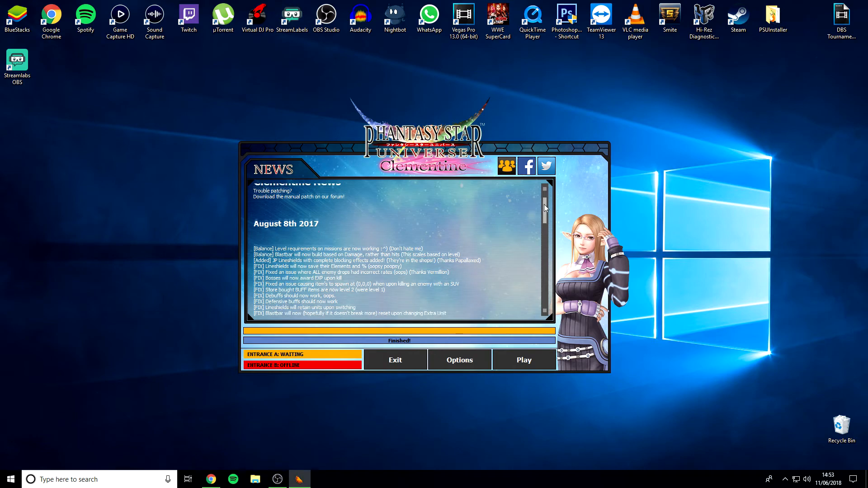
scroll(down, 3)
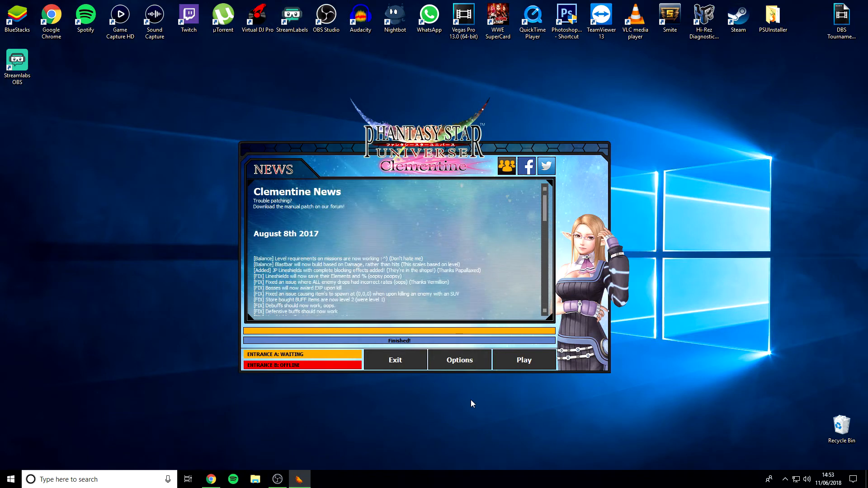
mouse_move(197, 77)
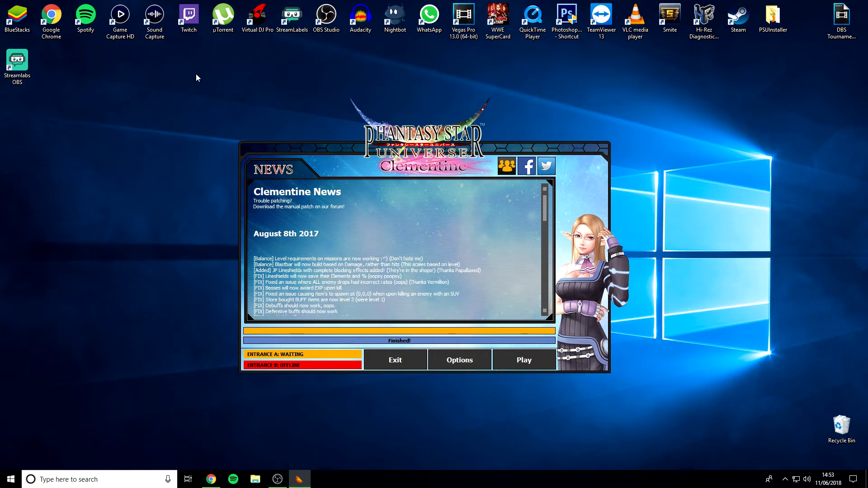
mouse_move(472, 387)
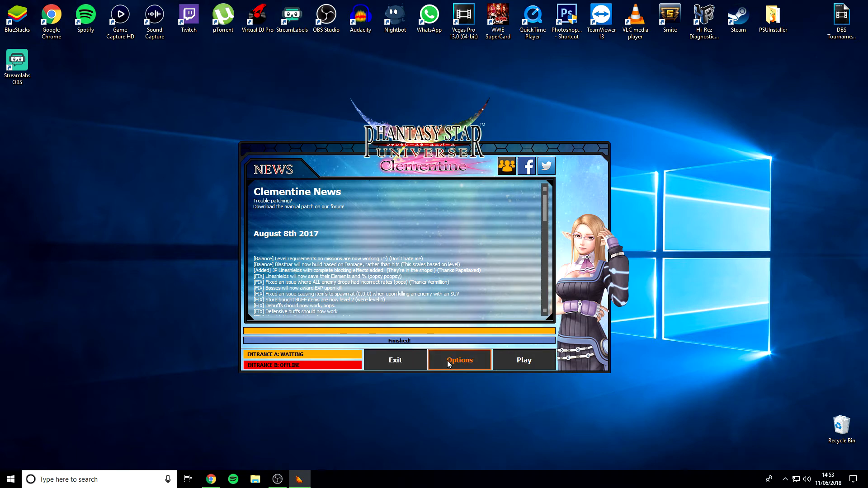
Step: Keep the 1280 x 720 screen size in launcher Options and save with Enter
click(459, 360)
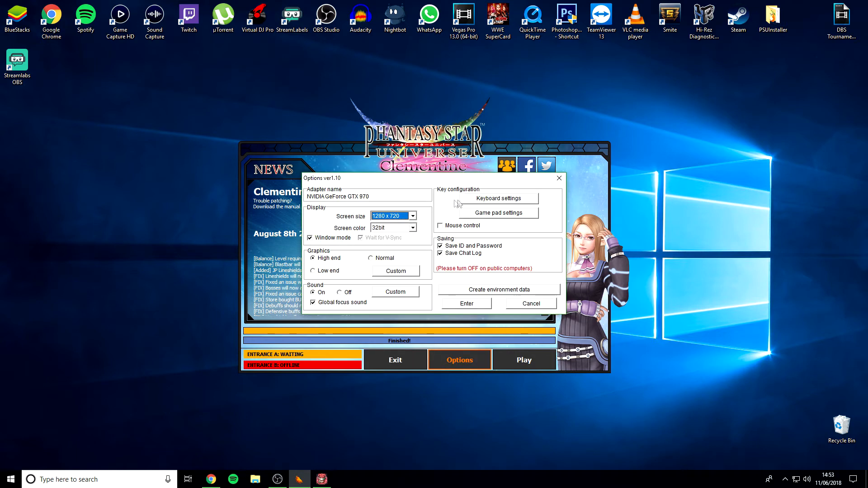
mouse_move(383, 281)
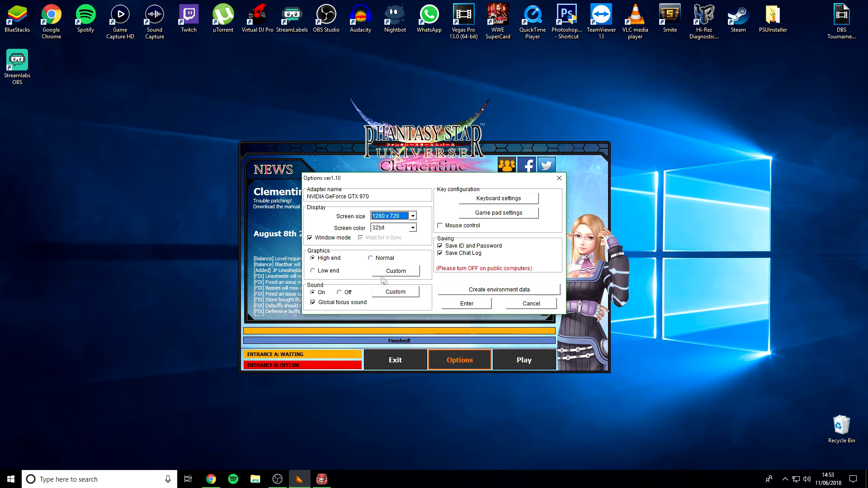
click(412, 217)
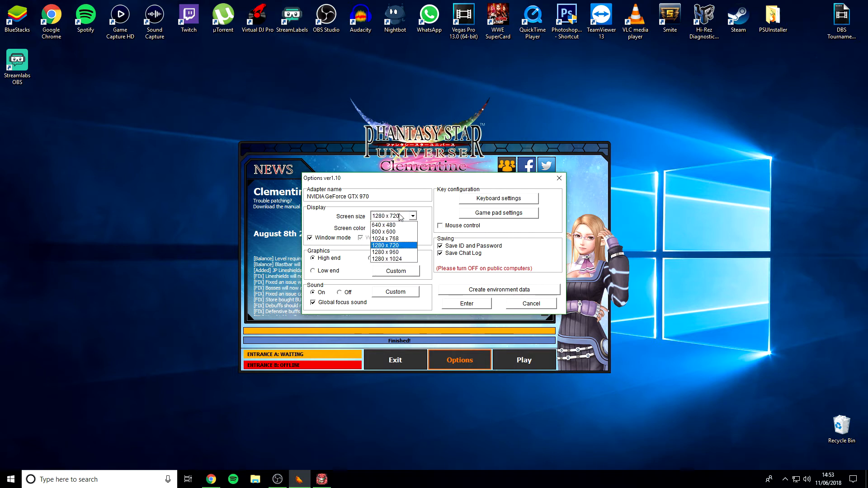
click(389, 245)
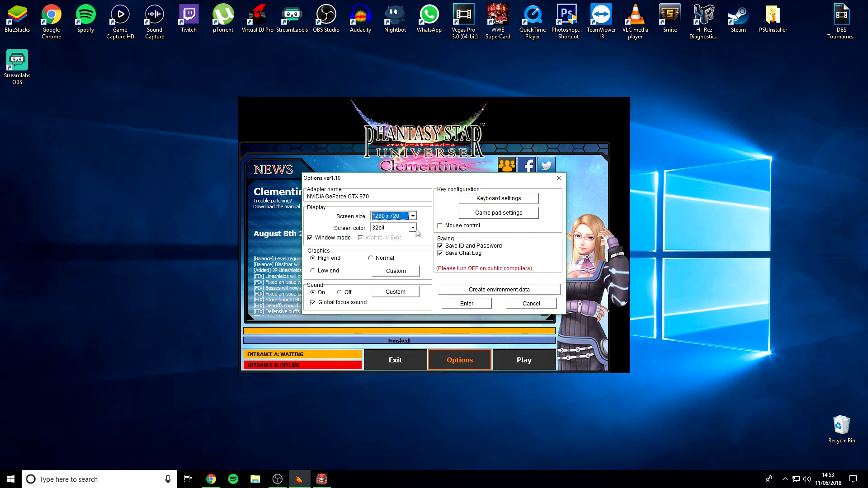
click(391, 227)
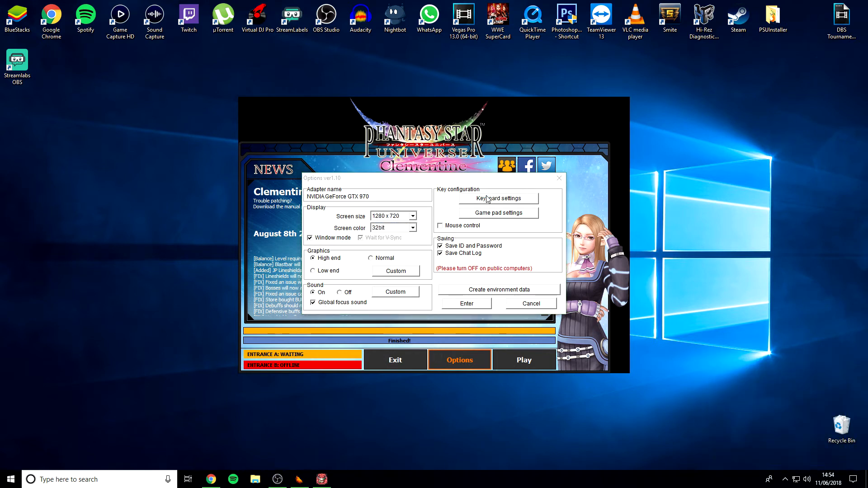
mouse_move(486, 228)
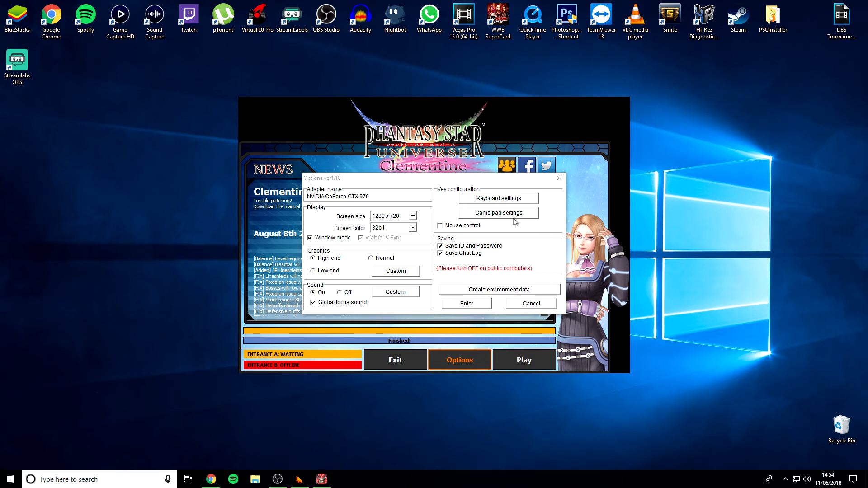
mouse_move(485, 209)
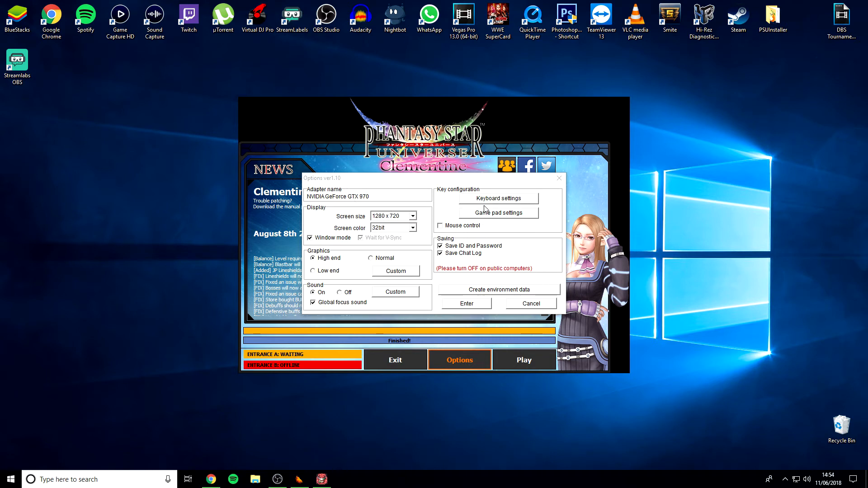
mouse_move(452, 309)
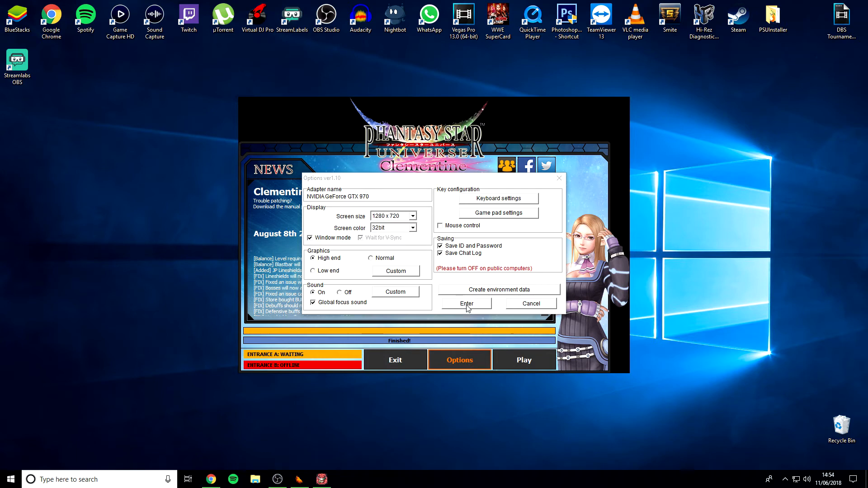
click(466, 303)
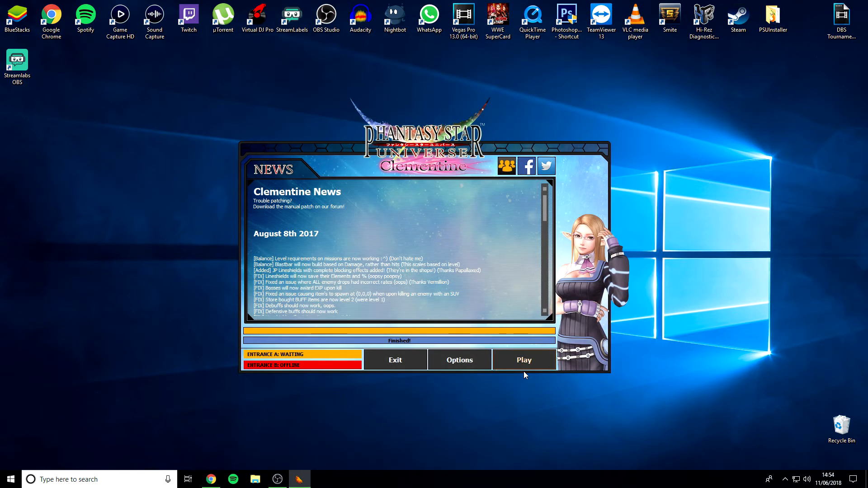
Step: Start Phantasy Star Universe from PSU Clementine Launcher with Play
click(523, 360)
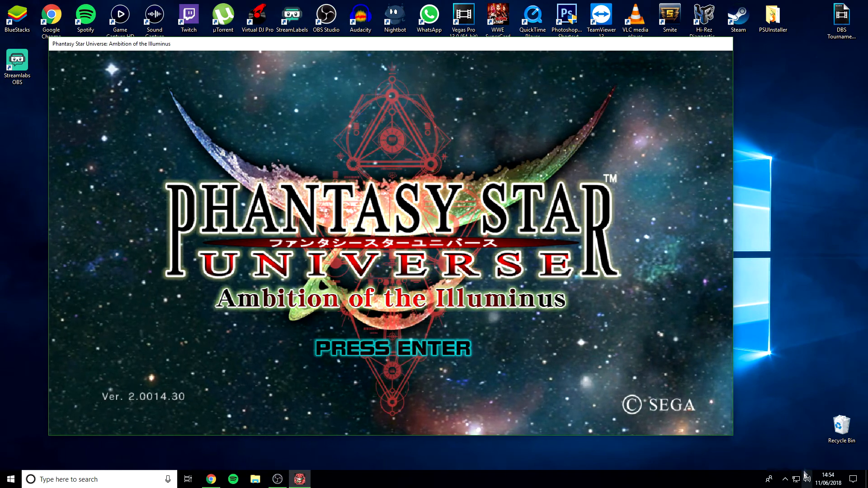
Step: Mute Phantasy Star Universe by dropping its slider to zero in Volume Mixer
right_click(807, 475)
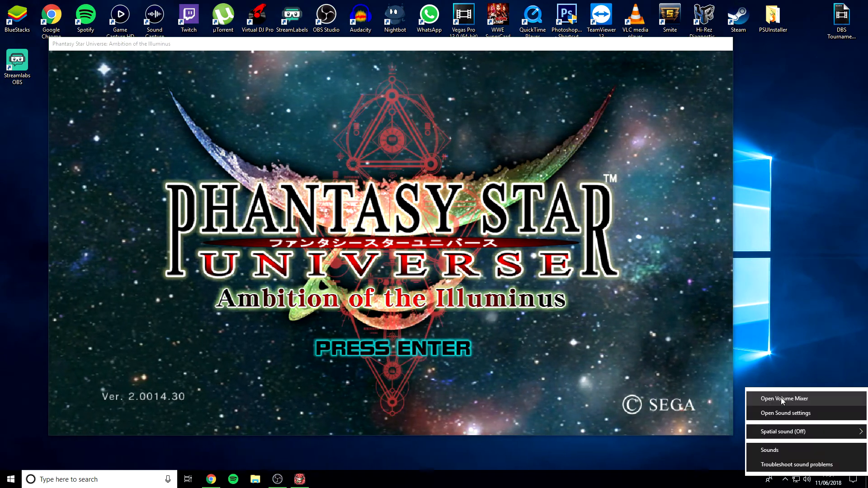
click(784, 399)
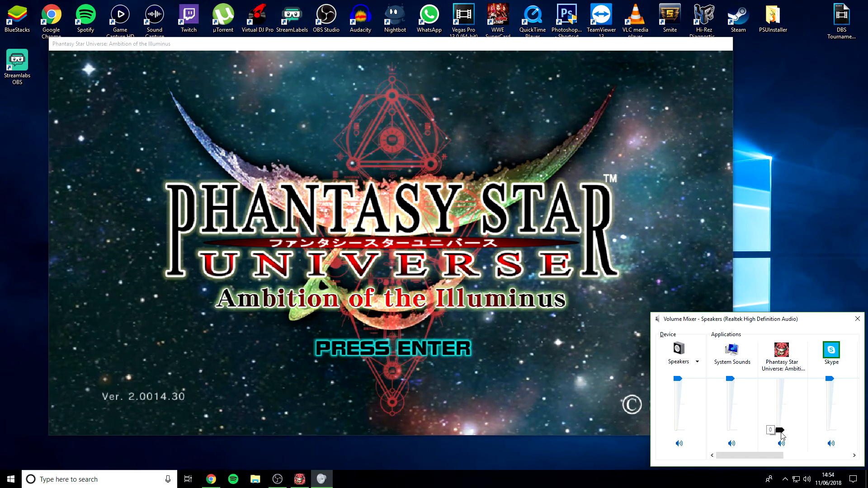
click(857, 319)
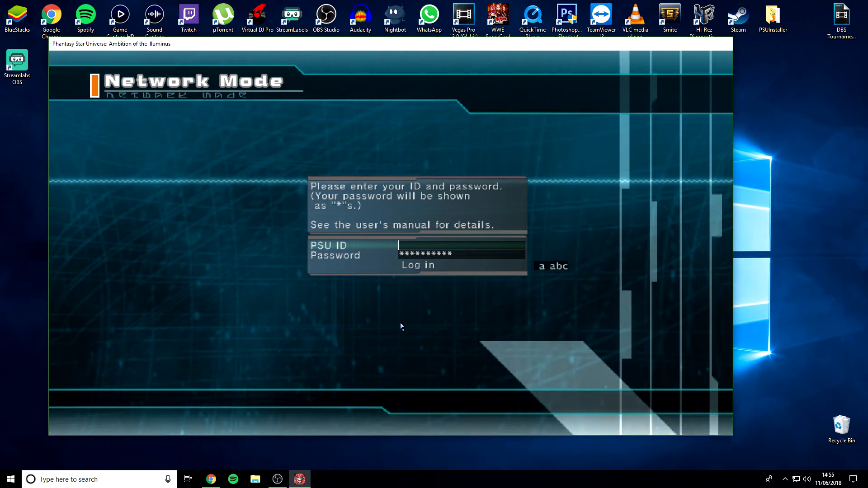
text(bl)
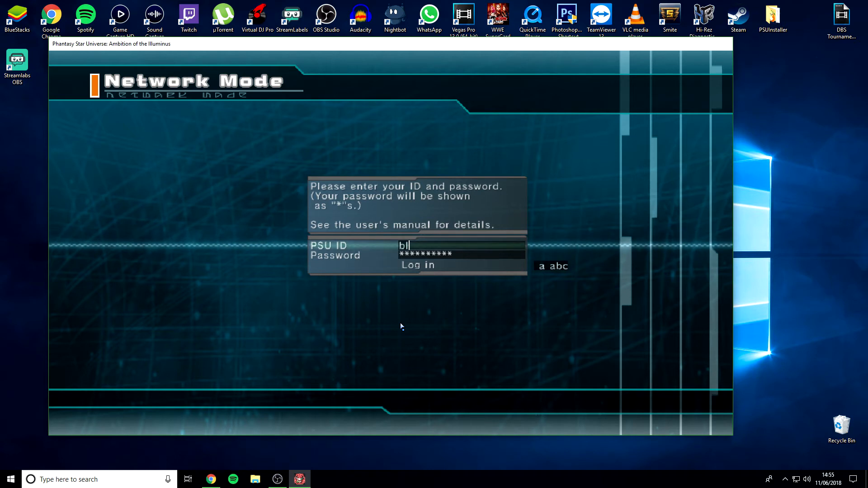
text(oodysinz)
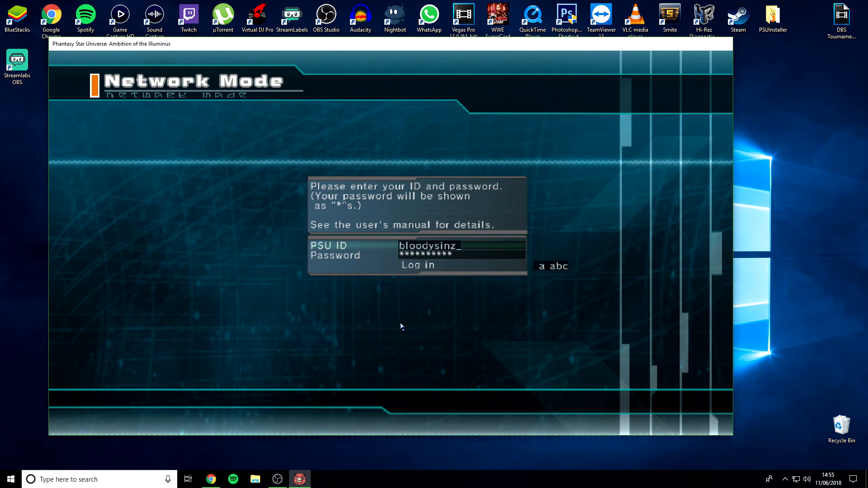
text(n)
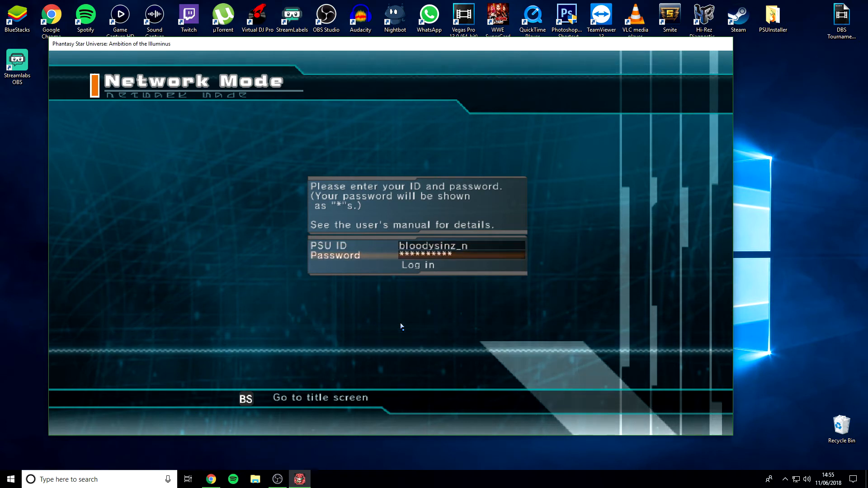
click(418, 265)
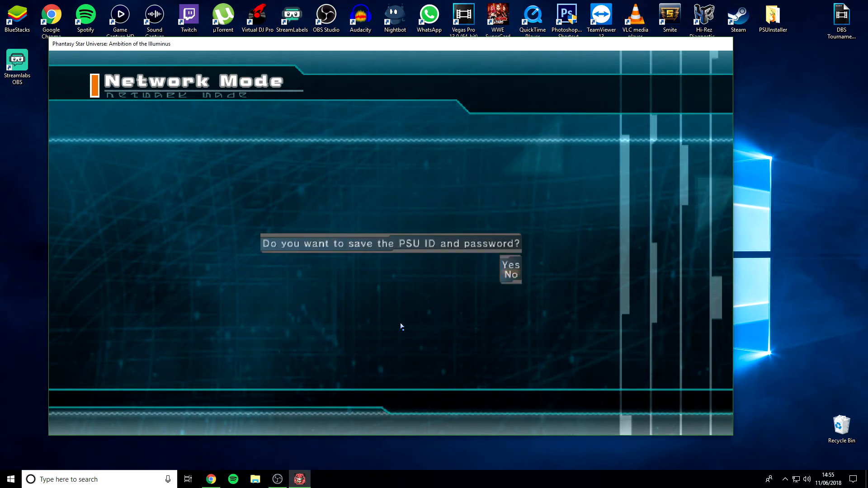
Step: Answer the save-ID prompt, decline new game data, confirm, and pick Server 1
click(509, 266)
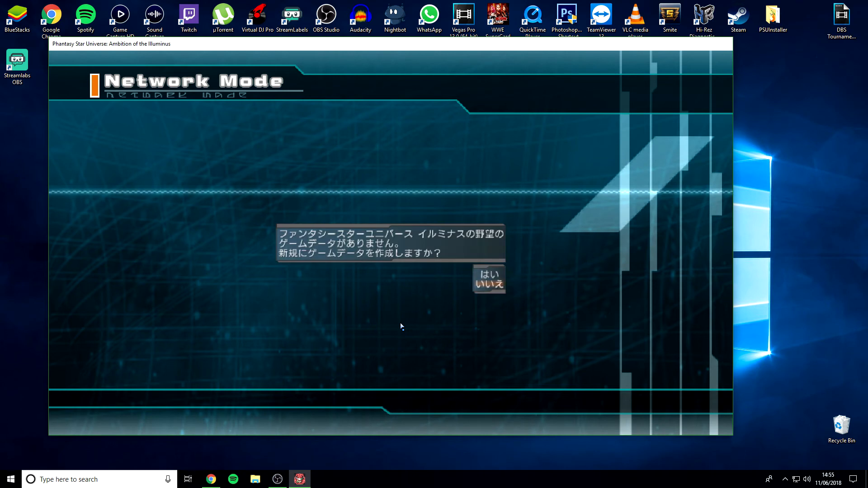
click(483, 286)
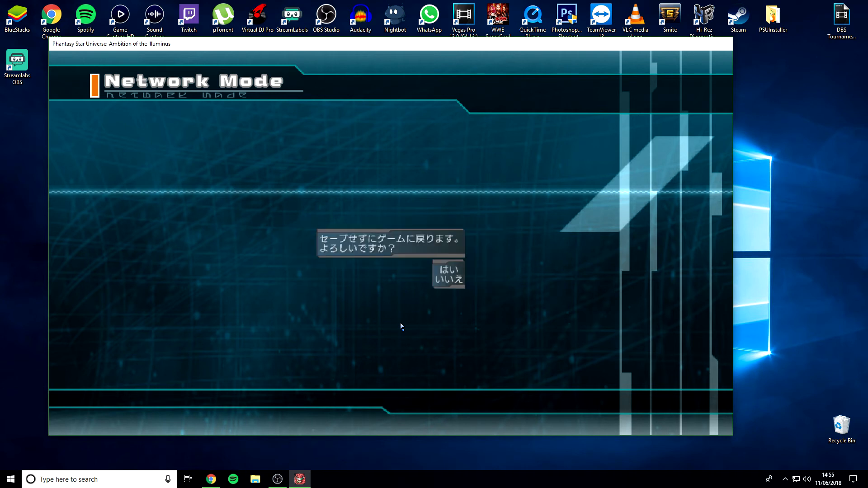
click(448, 268)
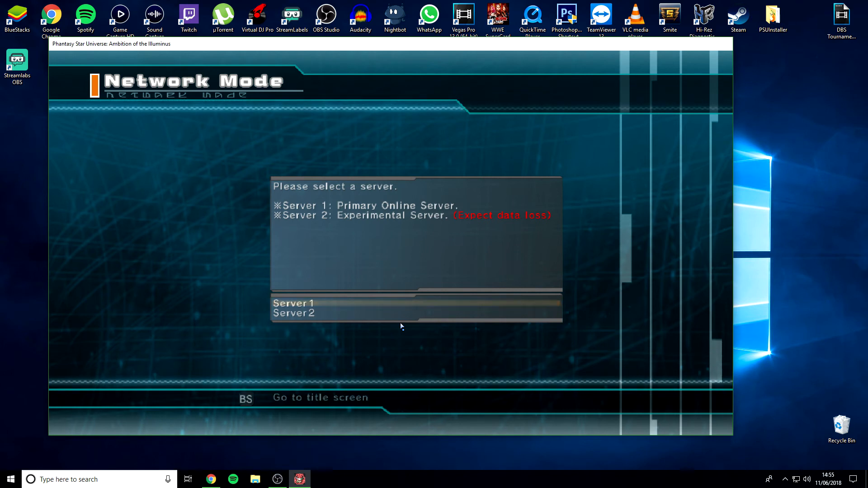
click(293, 303)
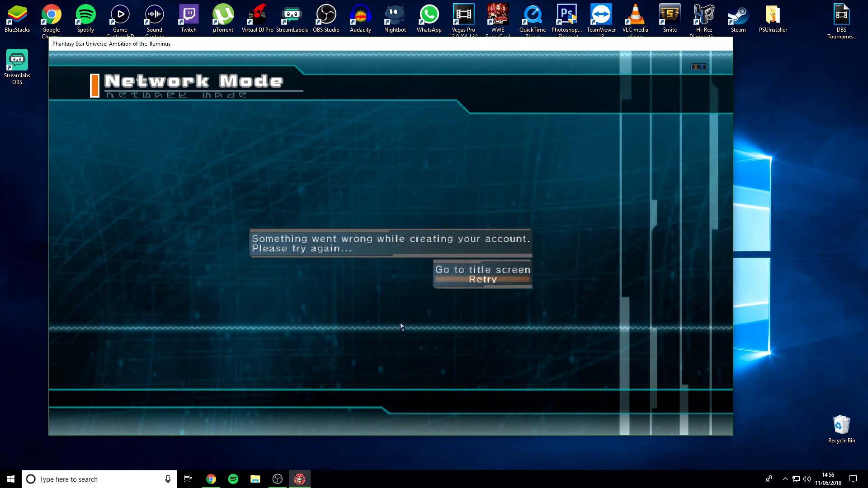
Step: Retry, trim the extra character from the PSU ID, log in, and join Server 1
click(483, 279)
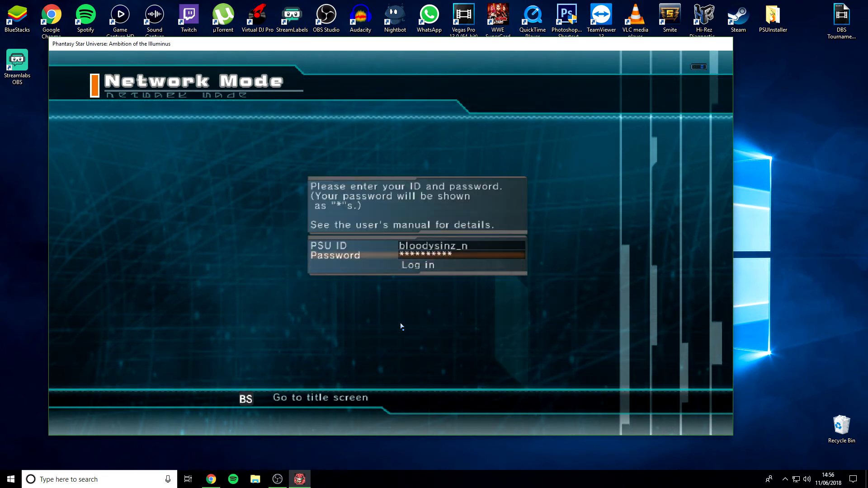
click(459, 245)
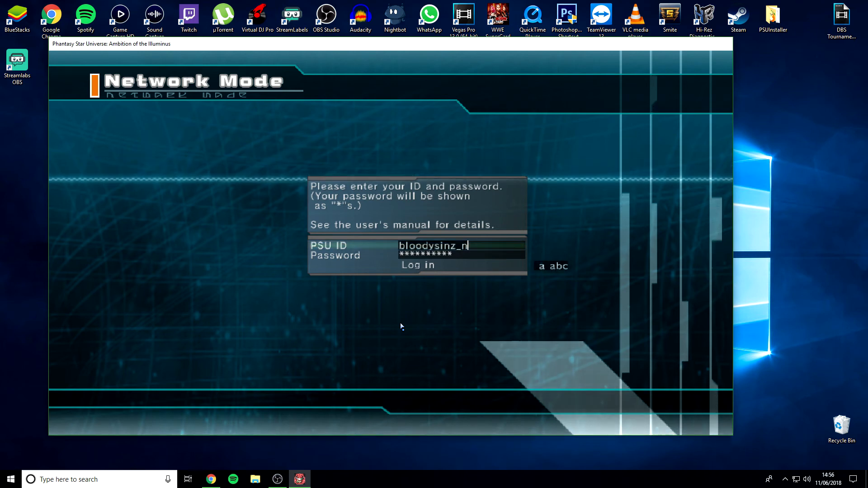
key(Backspace)
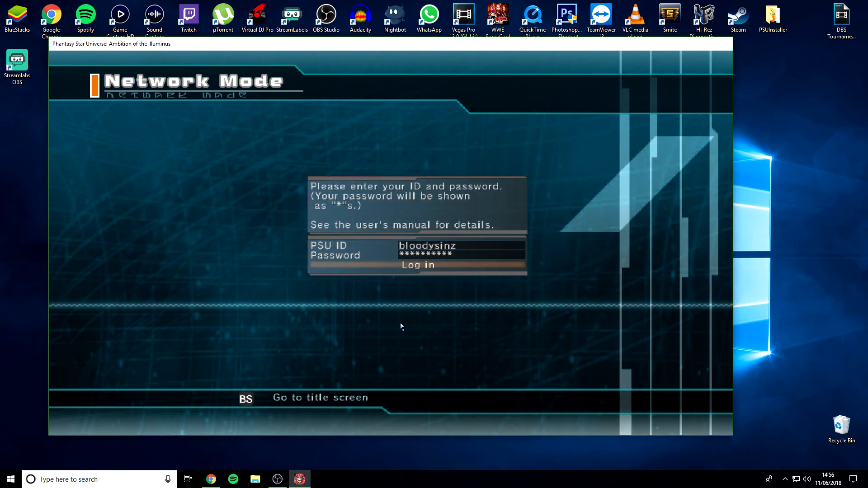
click(418, 265)
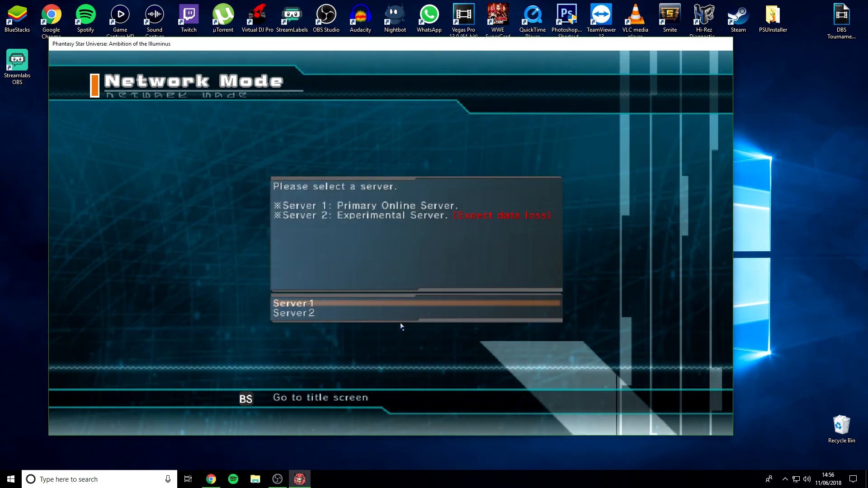
click(294, 303)
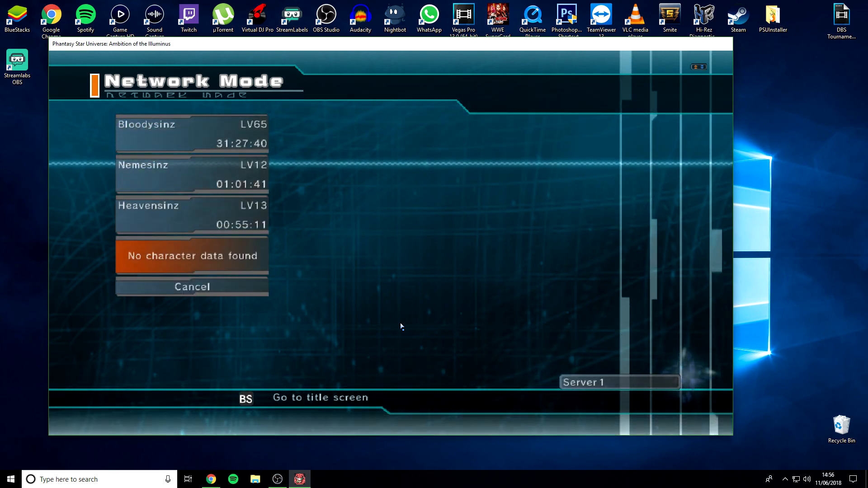
Step: Select the LV65 character and restart from Clyez - G. Branch
click(191, 133)
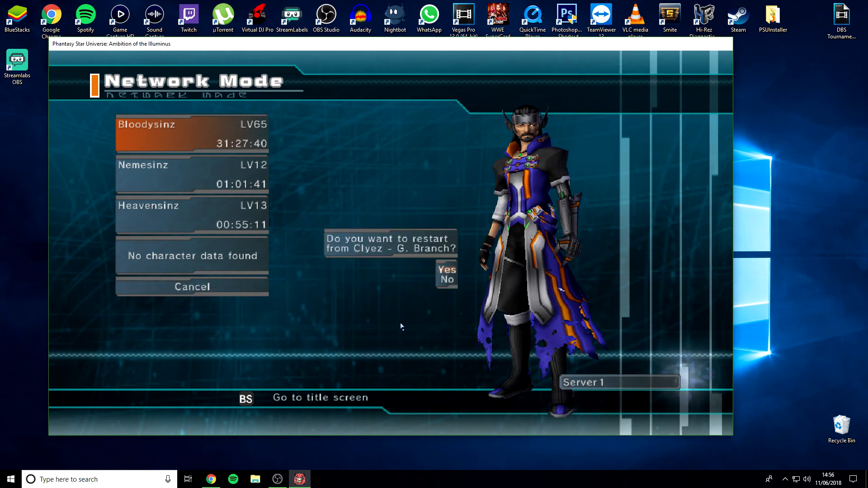
click(445, 271)
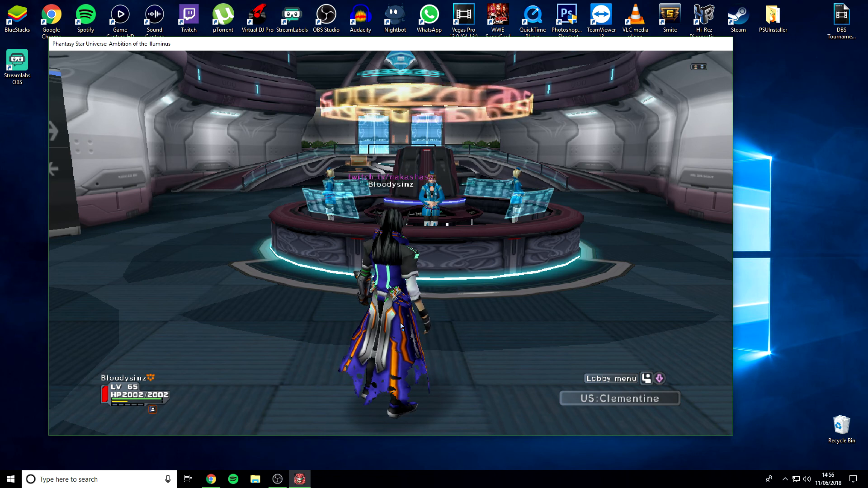
mouse_move(621, 222)
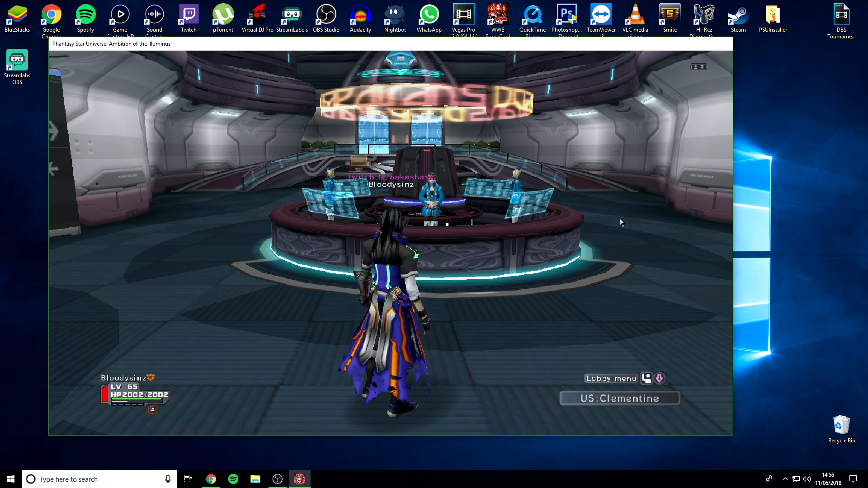